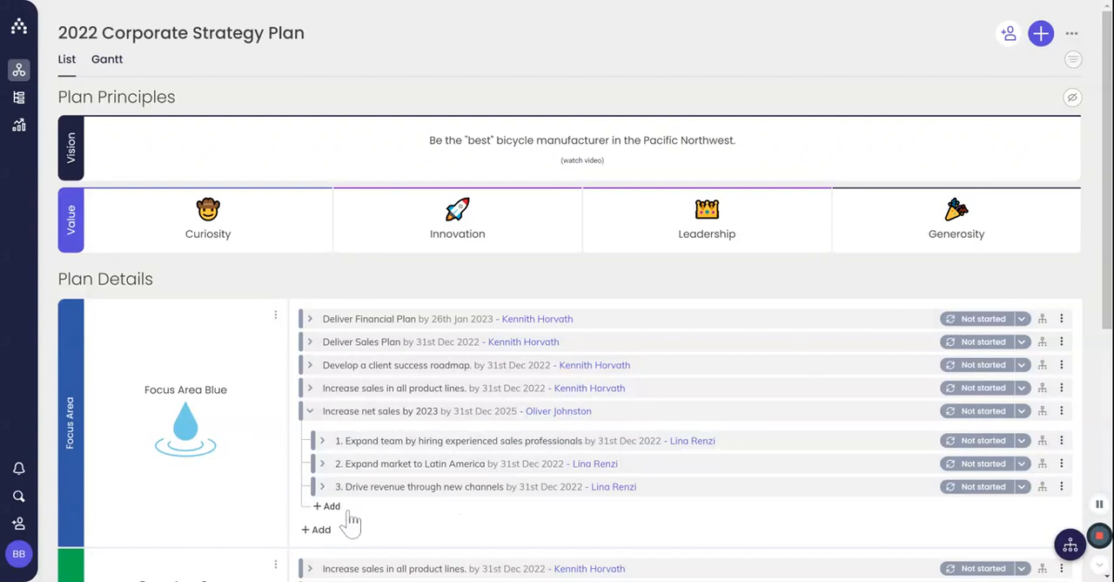
mouse_move(333, 512)
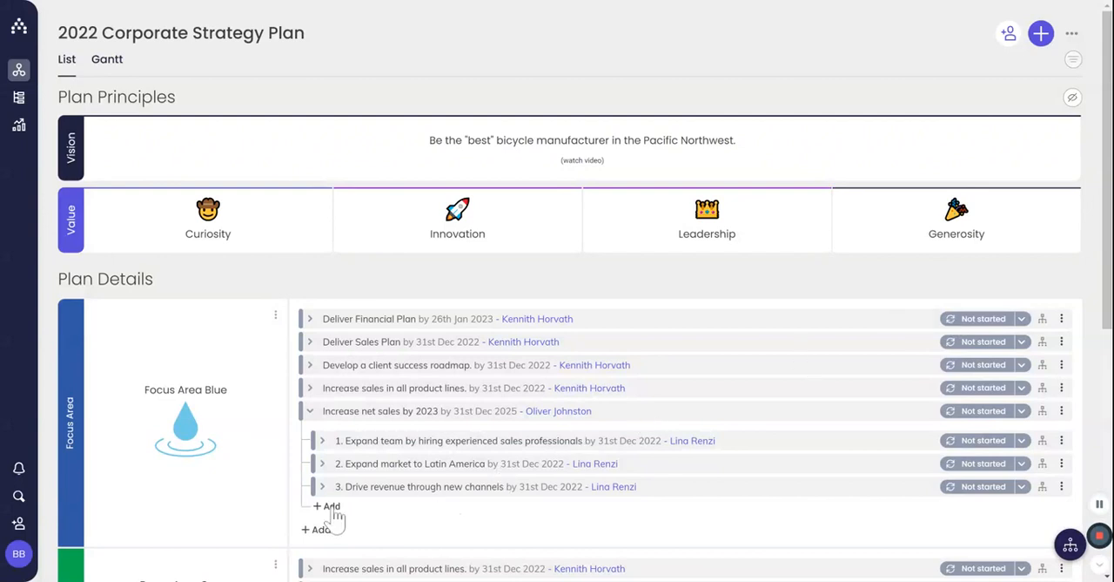
- Add a new KPI goal under the plan titled 'Achieve annual revenue'
click(327, 505)
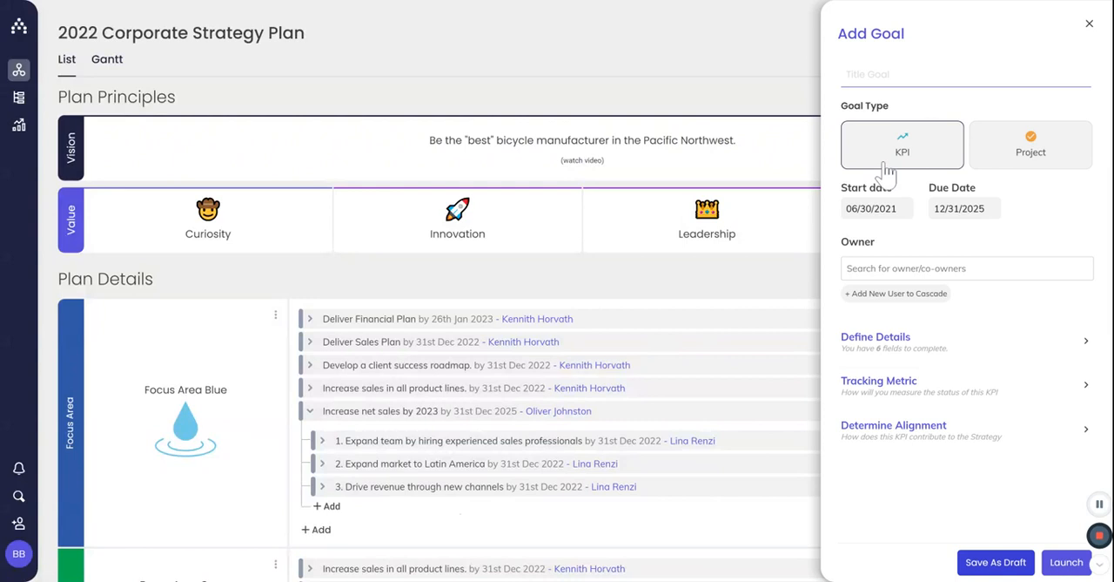
mouse_move(884, 171)
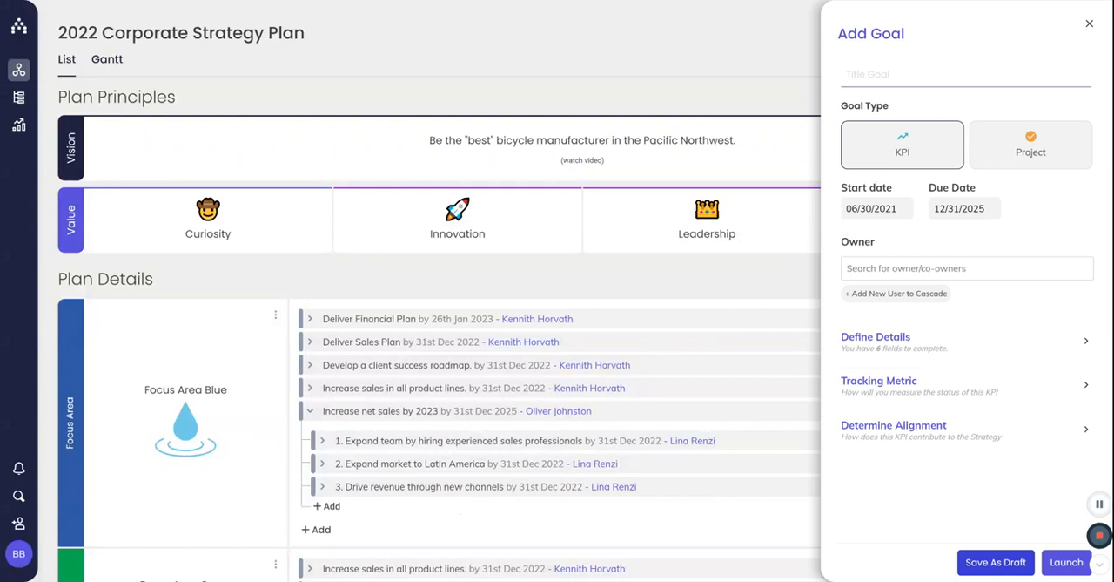
text(Achieve annual revenue)
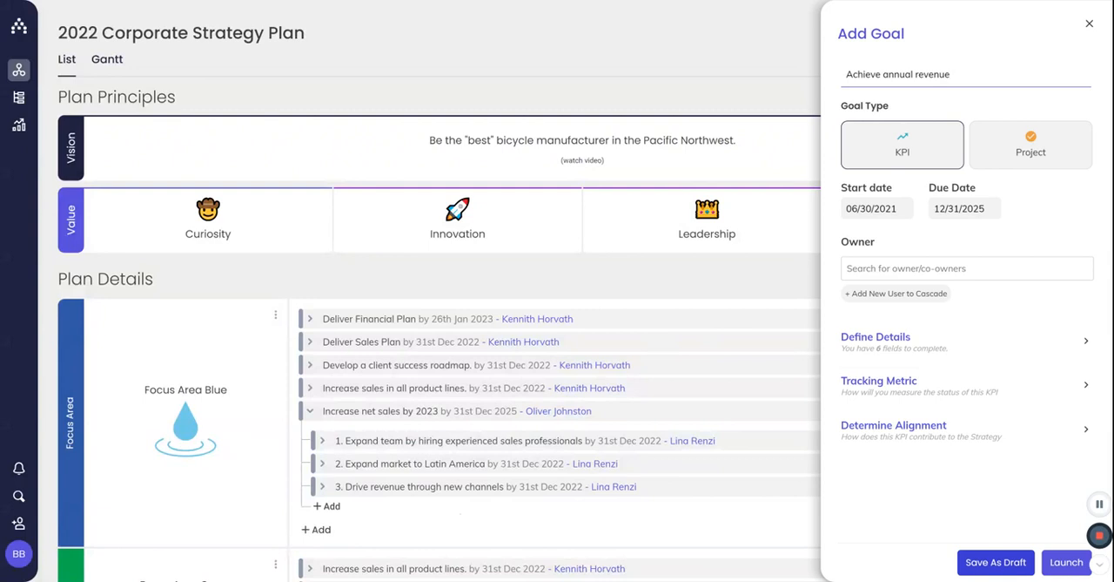
click(877, 209)
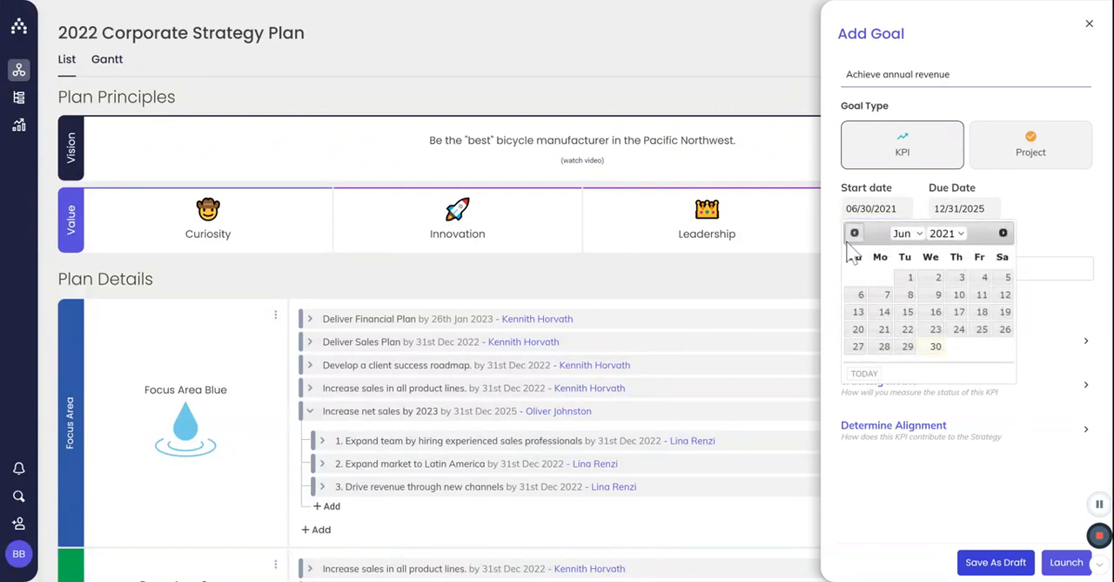
click(853, 233)
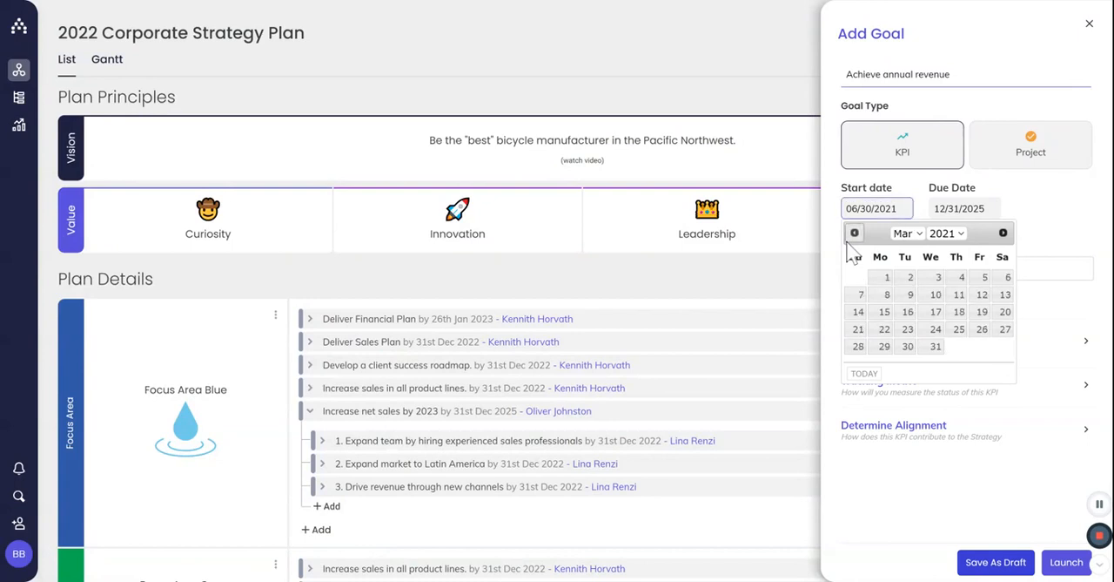
click(853, 233)
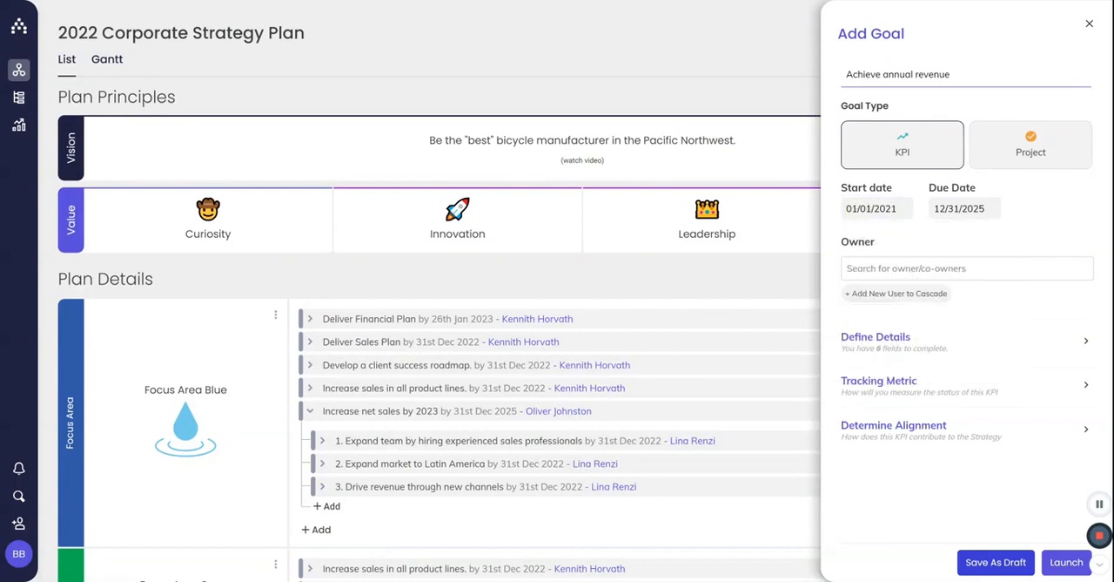
click(957, 209)
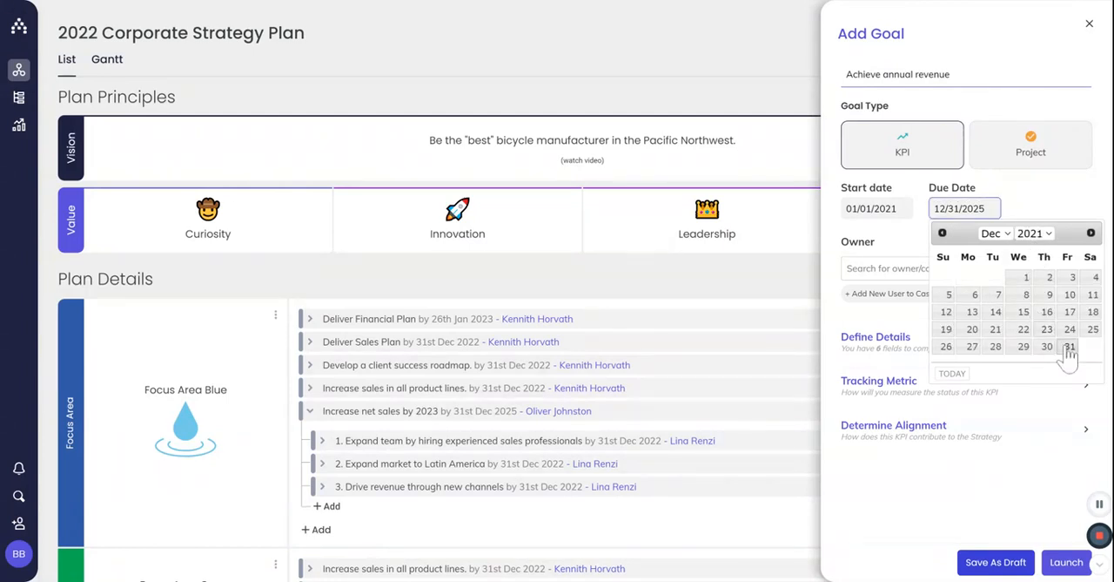
click(1069, 344)
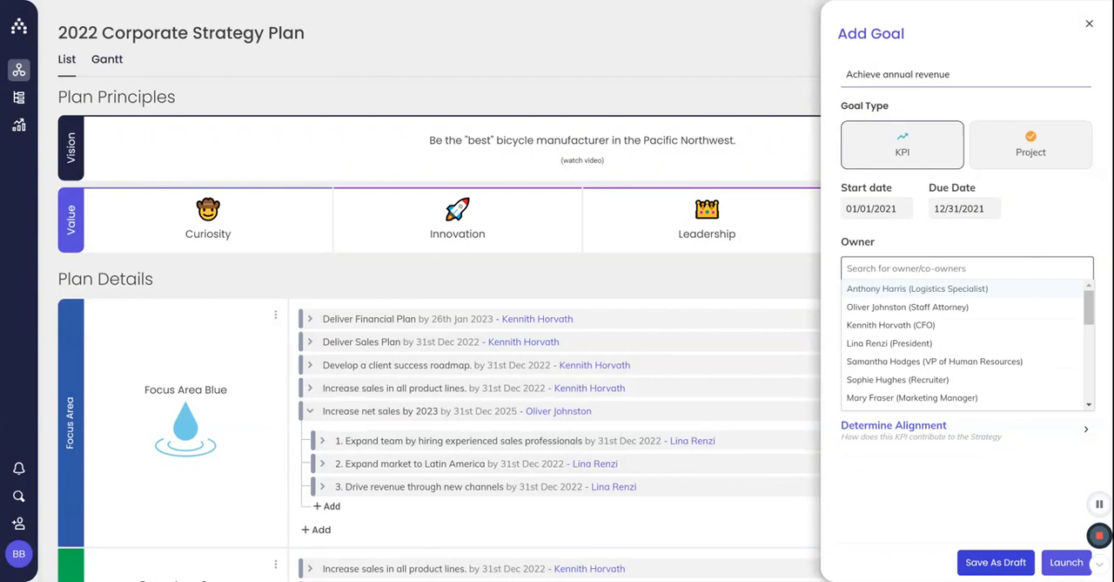
click(888, 342)
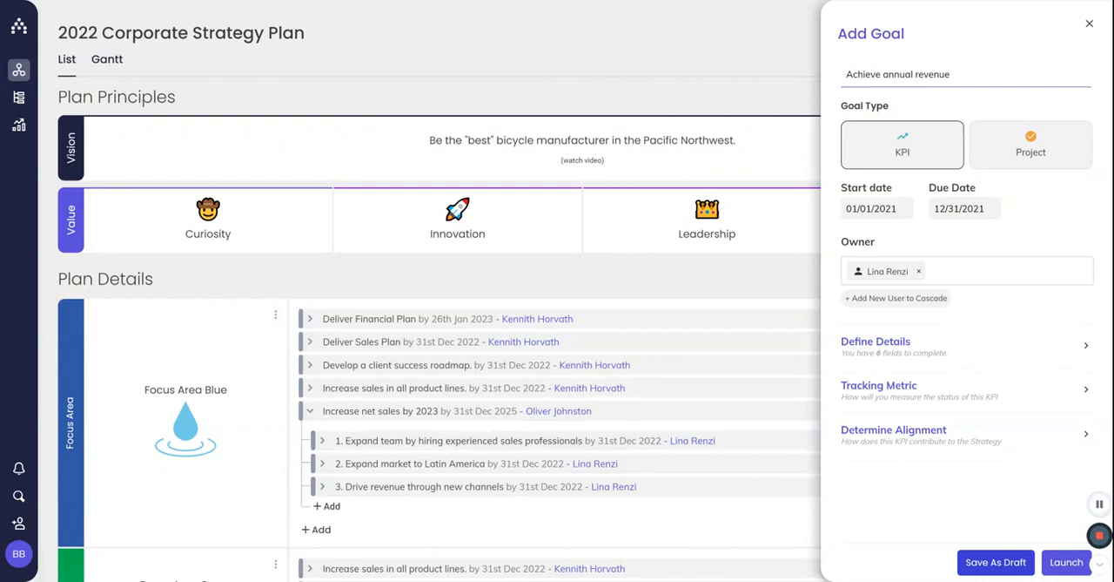
mouse_move(17, 125)
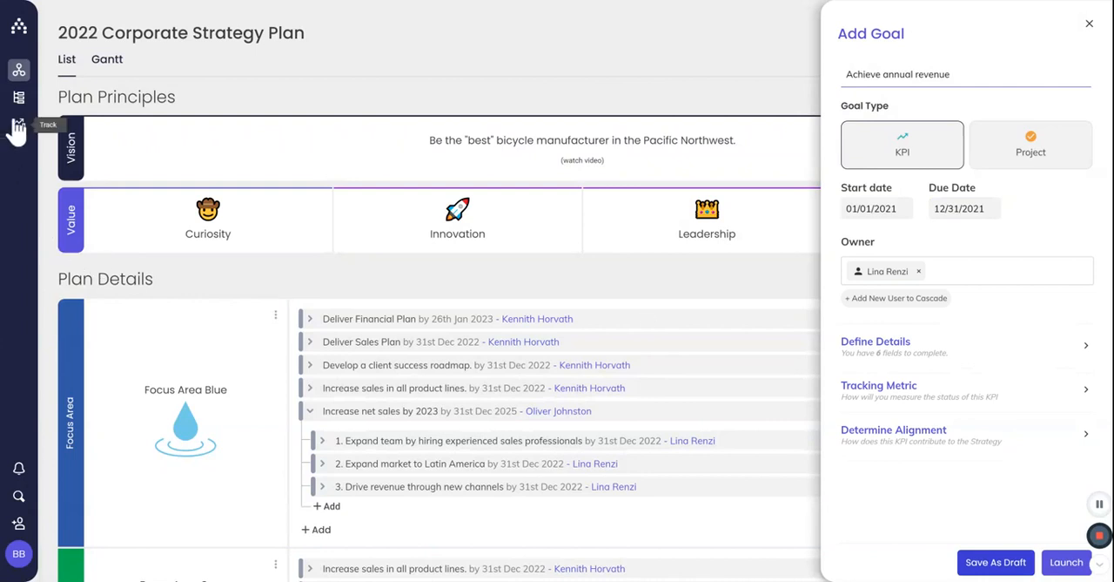
mouse_move(17, 98)
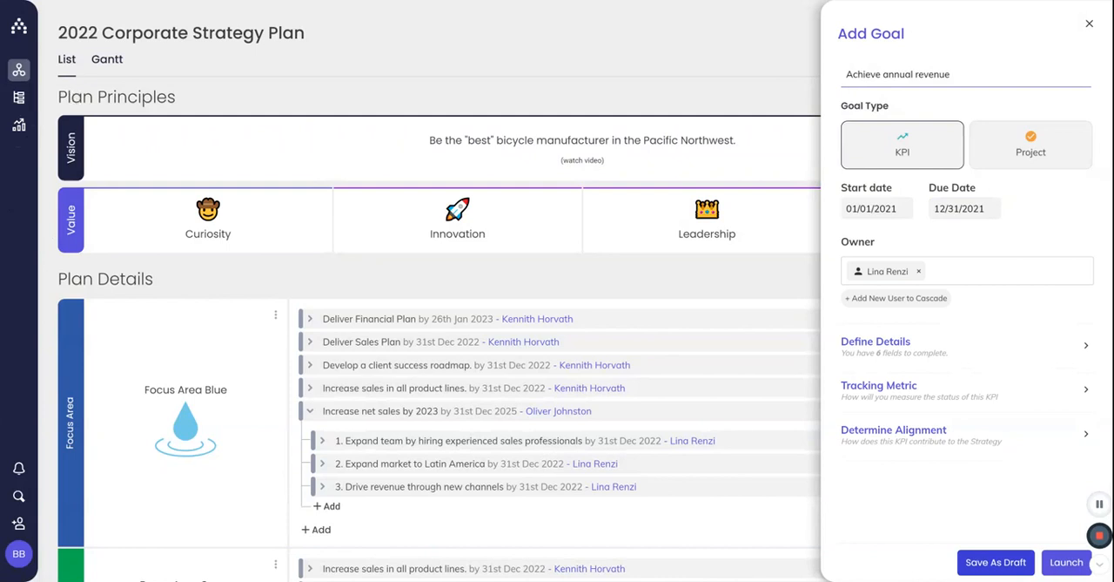
mouse_move(1010, 411)
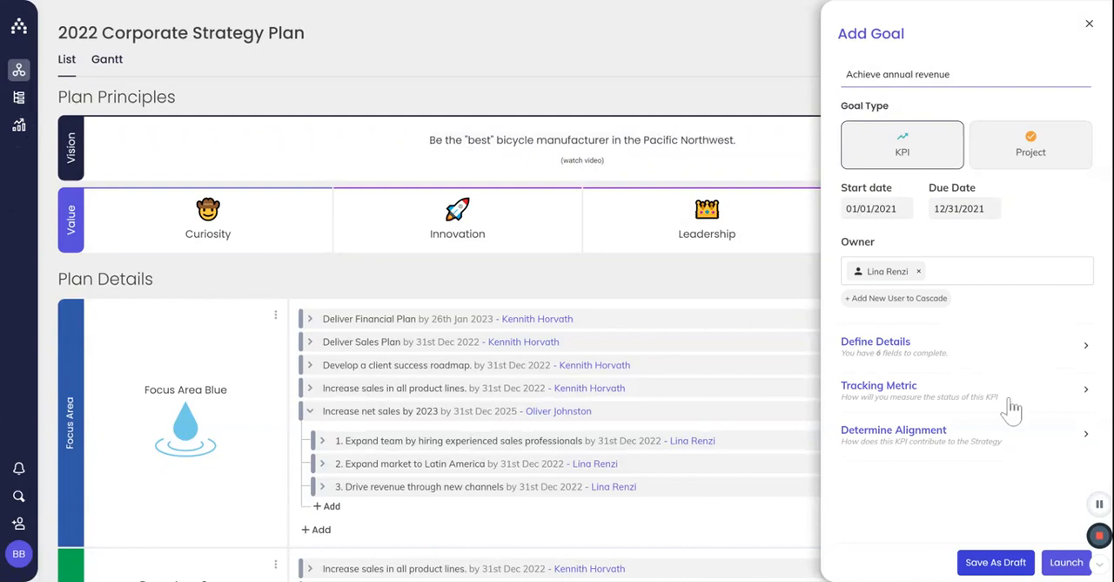
mouse_move(1010, 411)
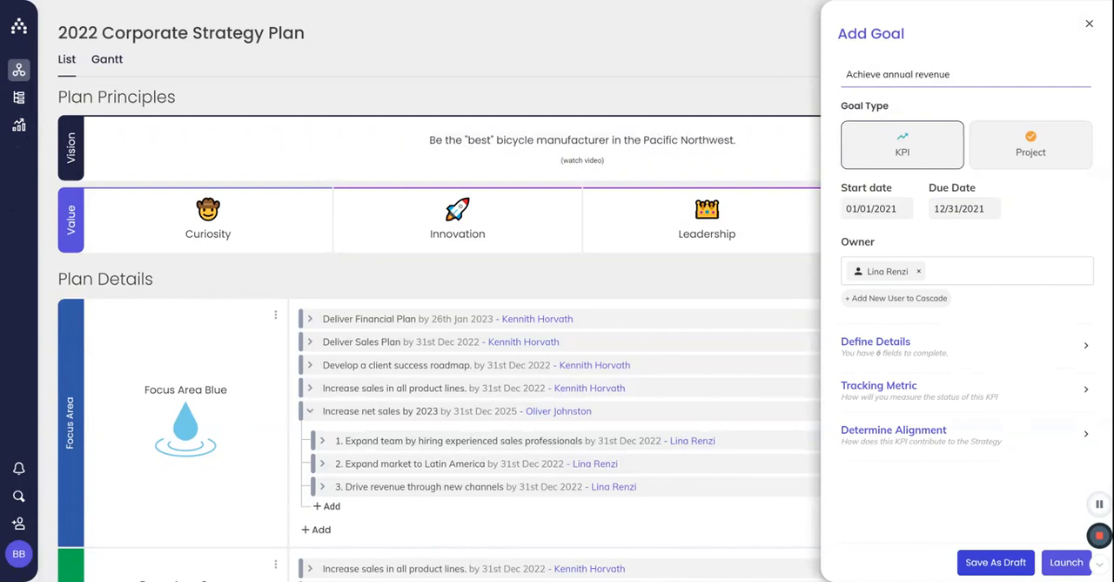
- Configure a Manual Slider tracking metric from 0 to a $5m target in dollars
click(878, 385)
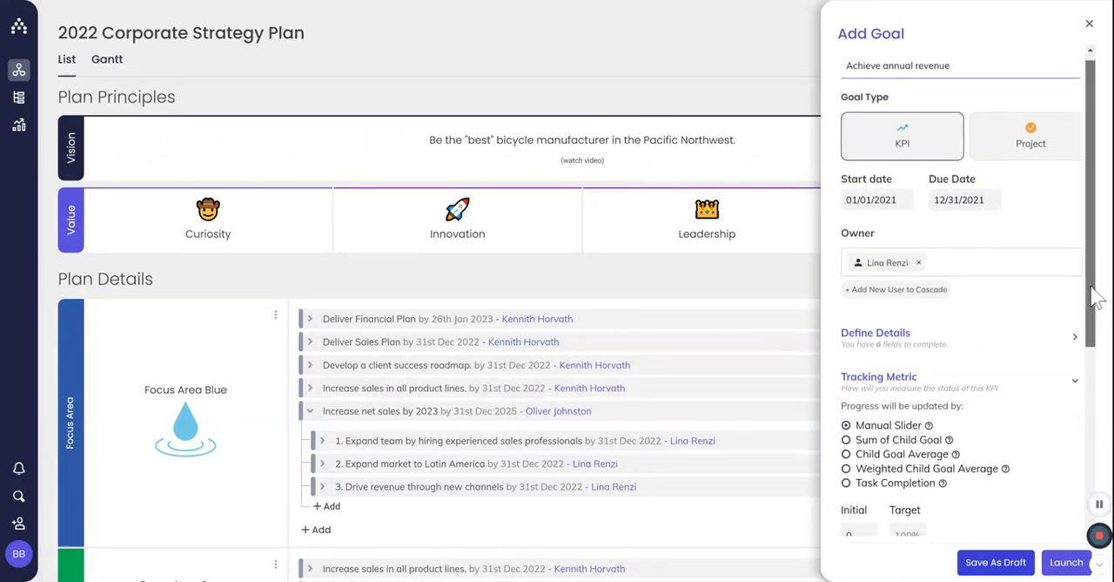
scroll(down, 3)
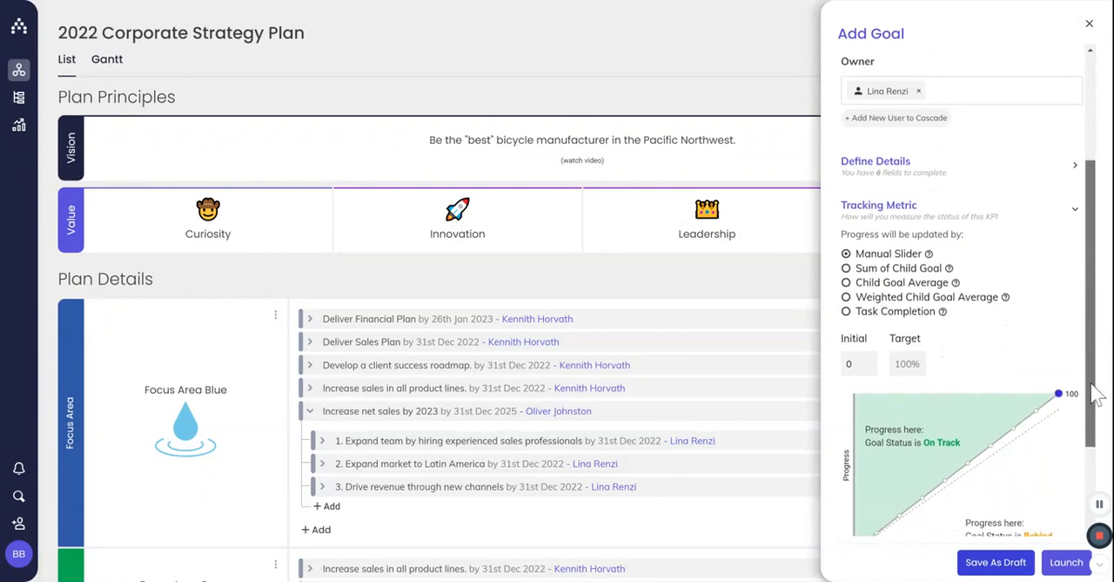
scroll(down, 3)
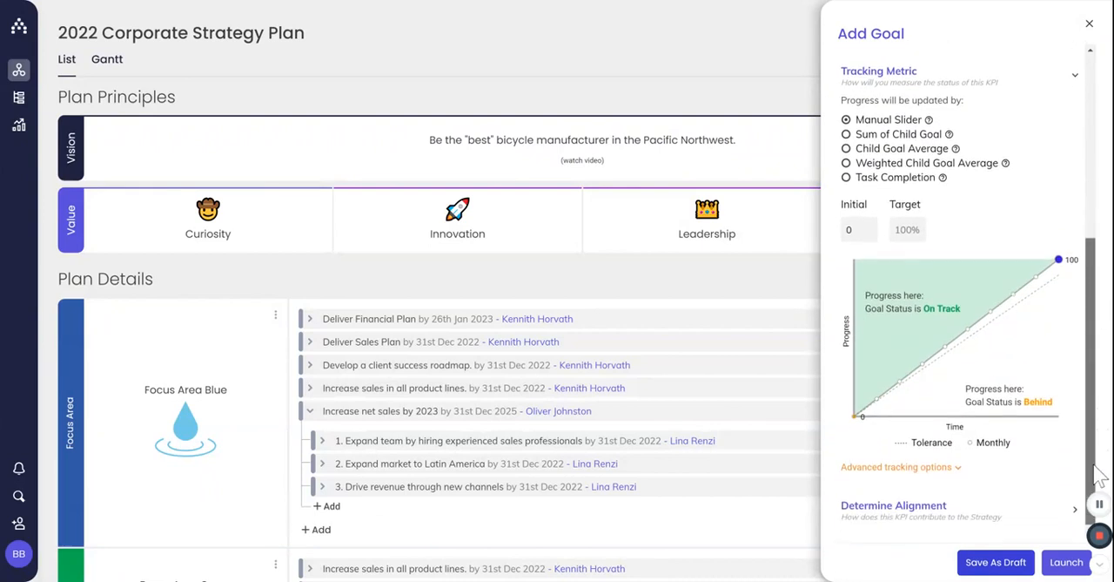
click(907, 230)
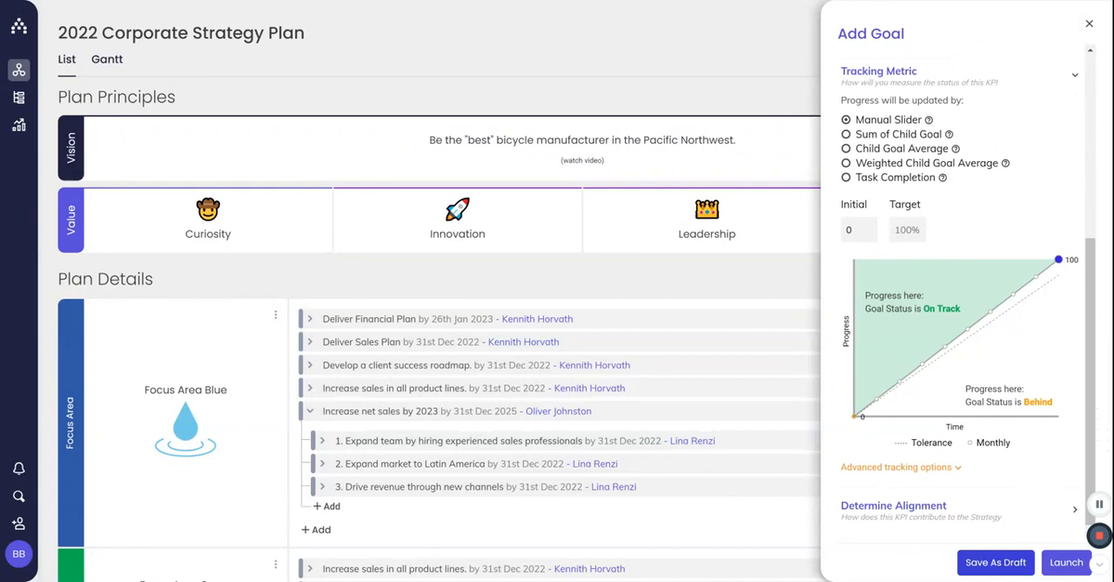
text(5,000,)
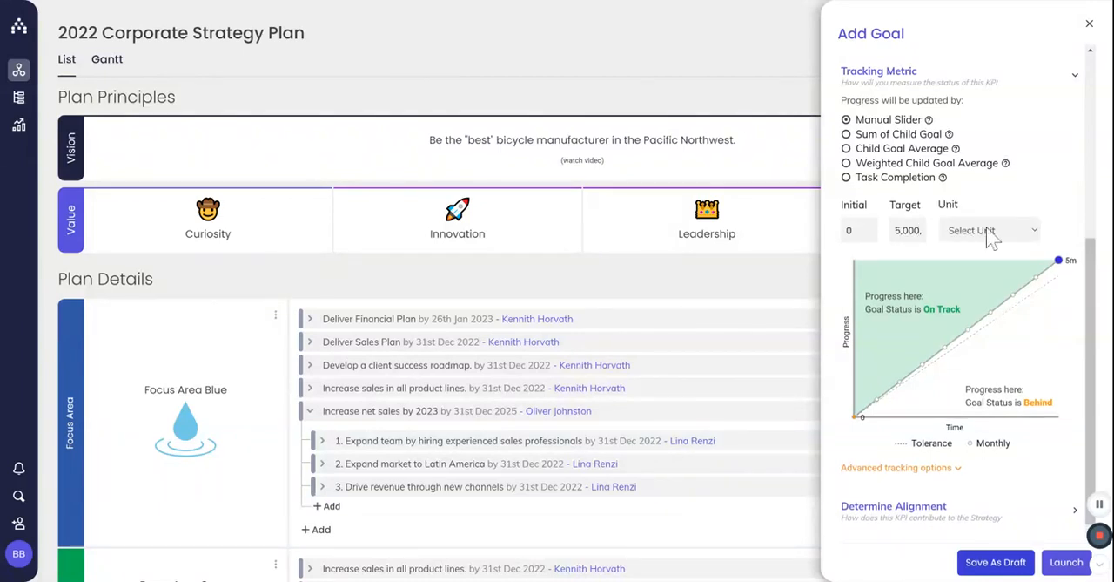
click(991, 230)
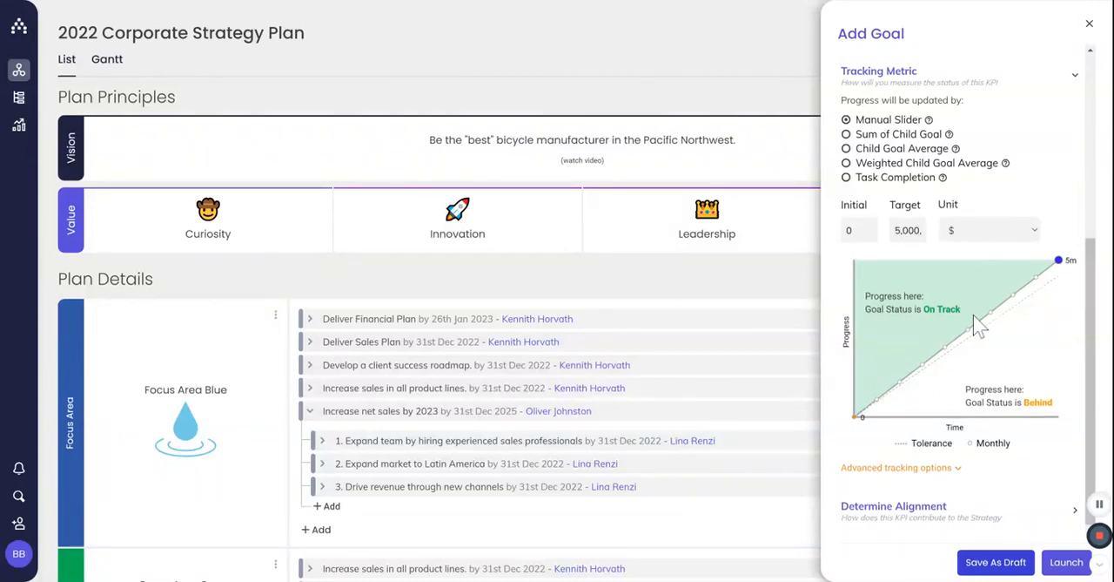
mouse_move(1023, 386)
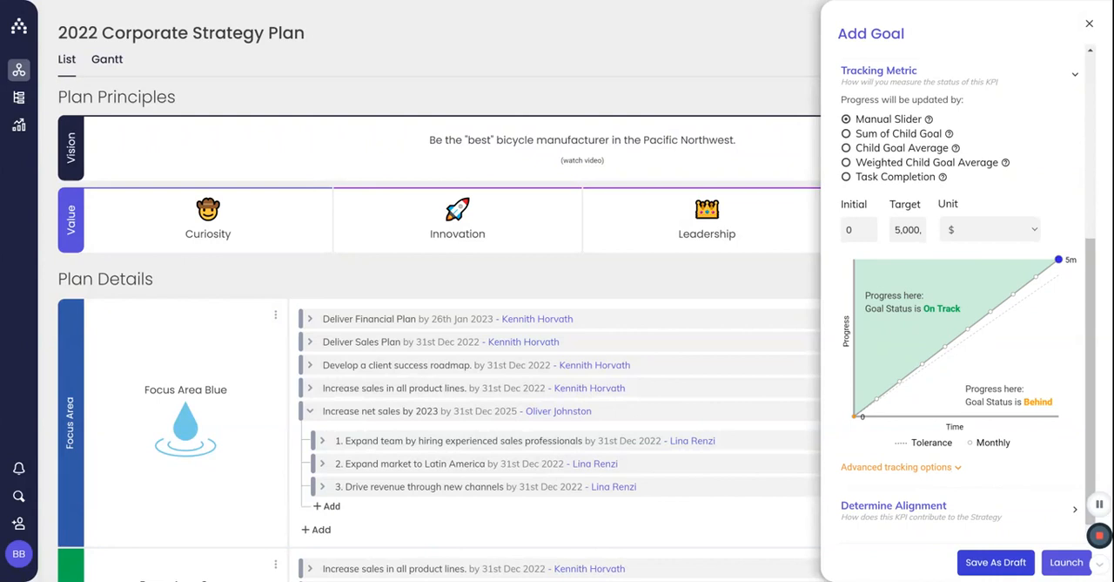
- Set advanced tracking to Monthly updates with a Steps progress curve and launch the goal
click(896, 467)
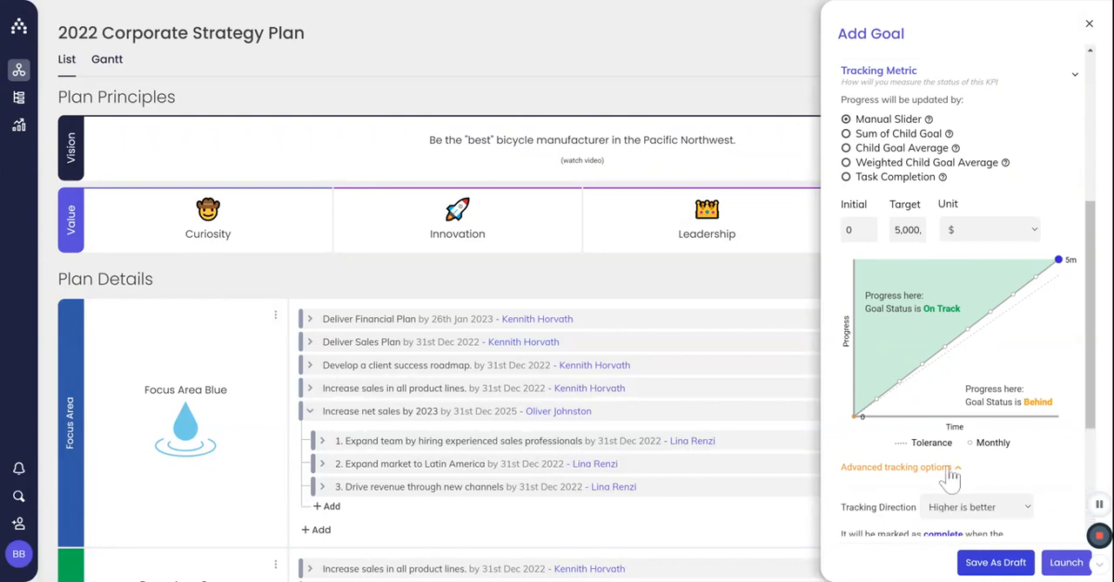
scroll(down, 3)
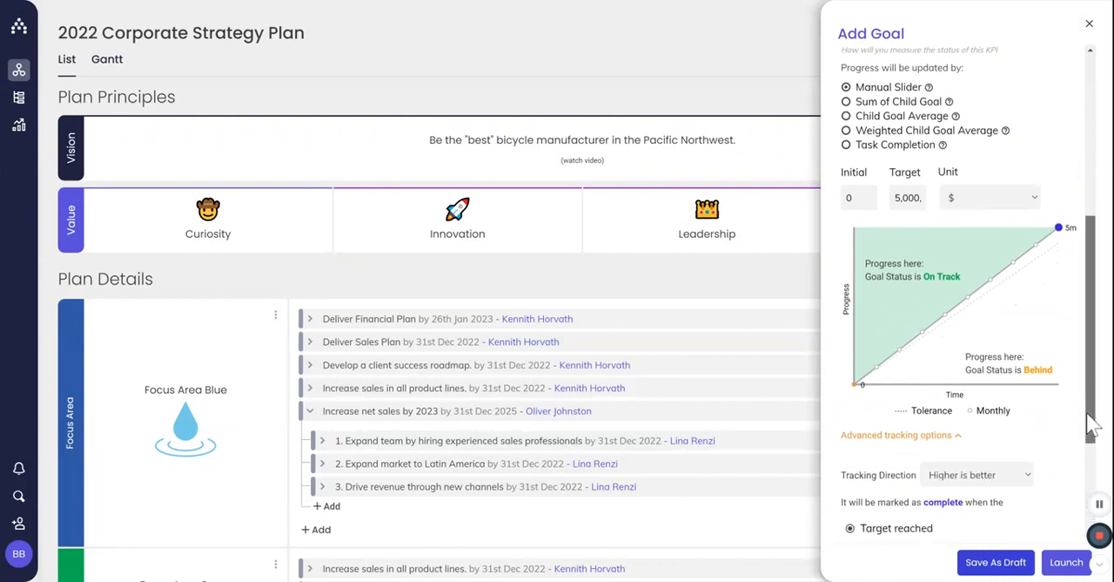
scroll(down, 3)
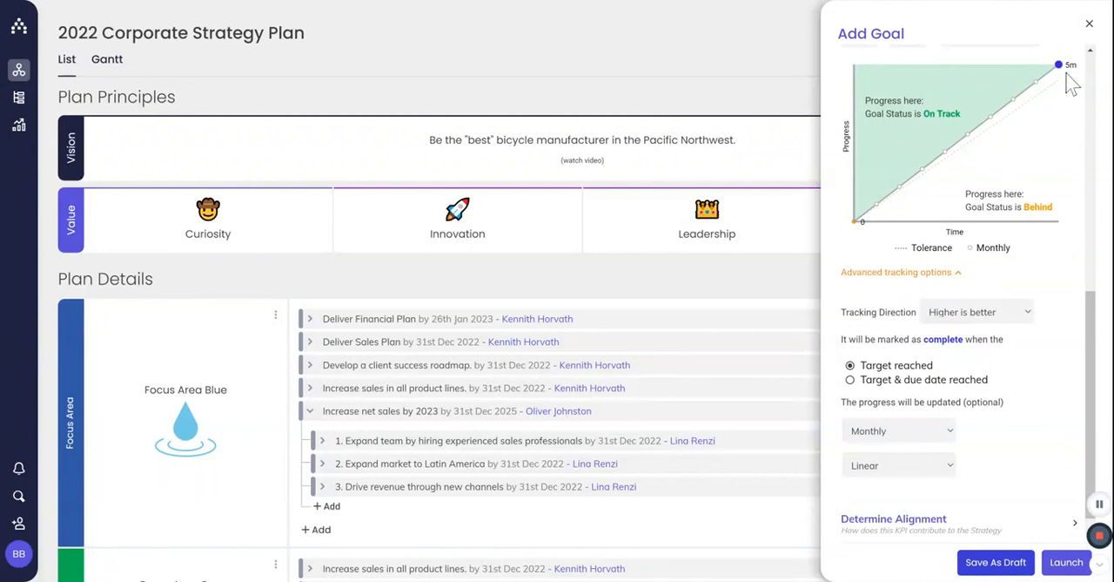
mouse_move(951, 444)
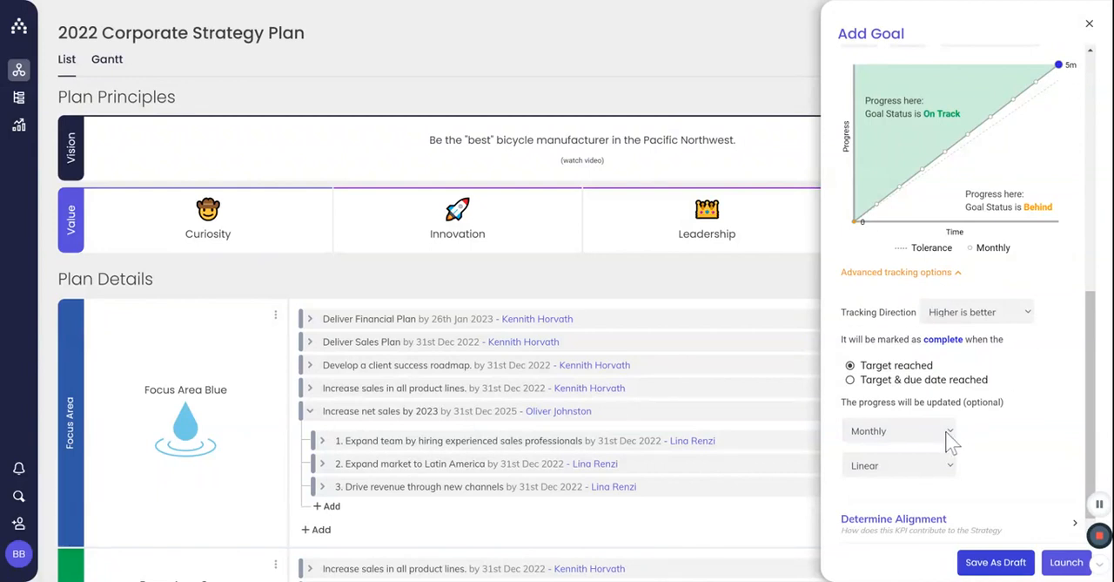
mouse_move(949, 452)
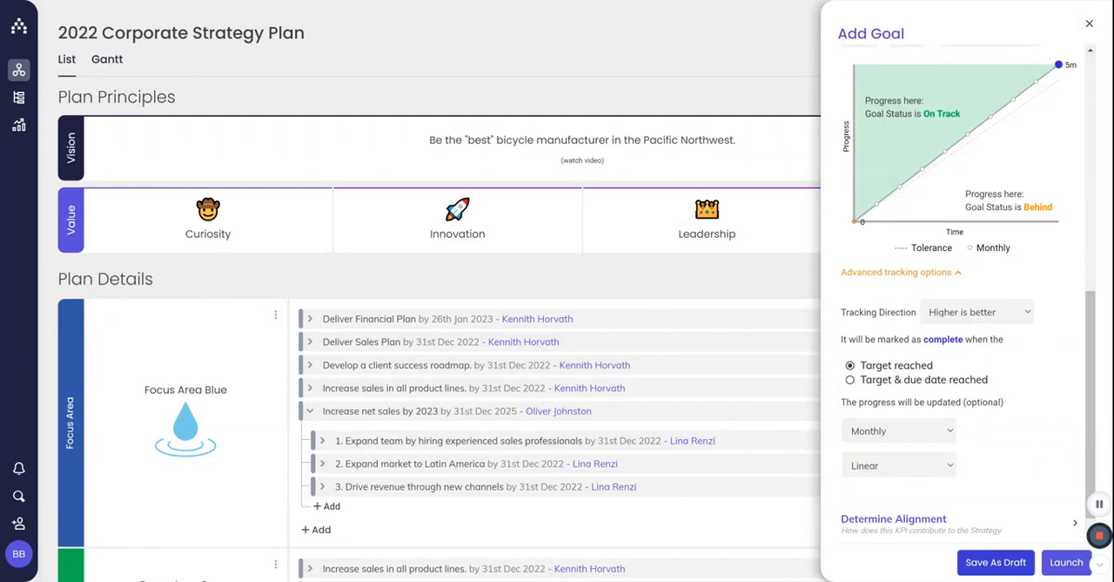
mouse_move(931, 477)
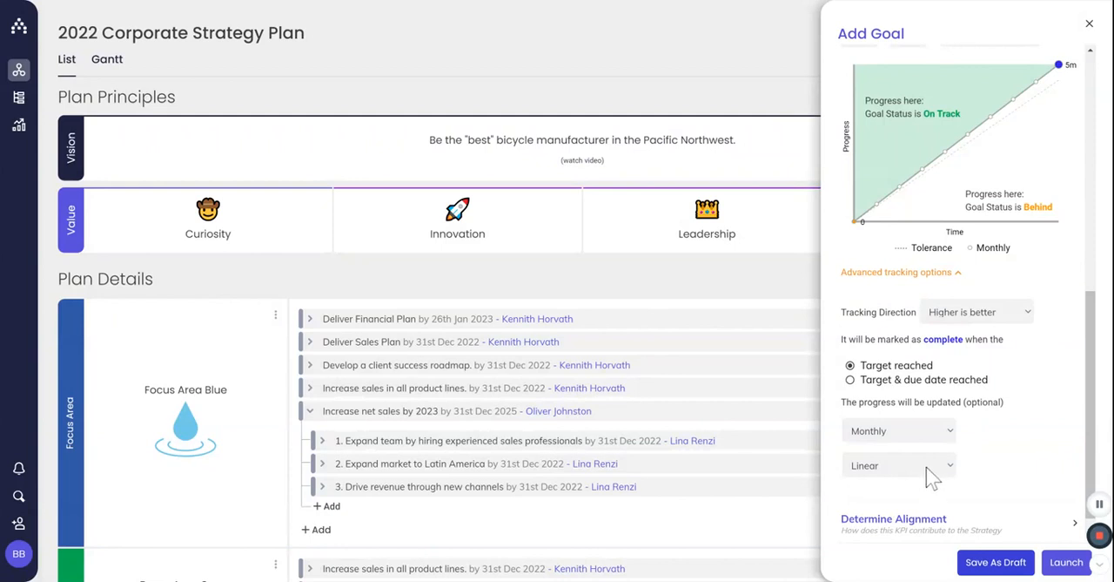
mouse_move(933, 488)
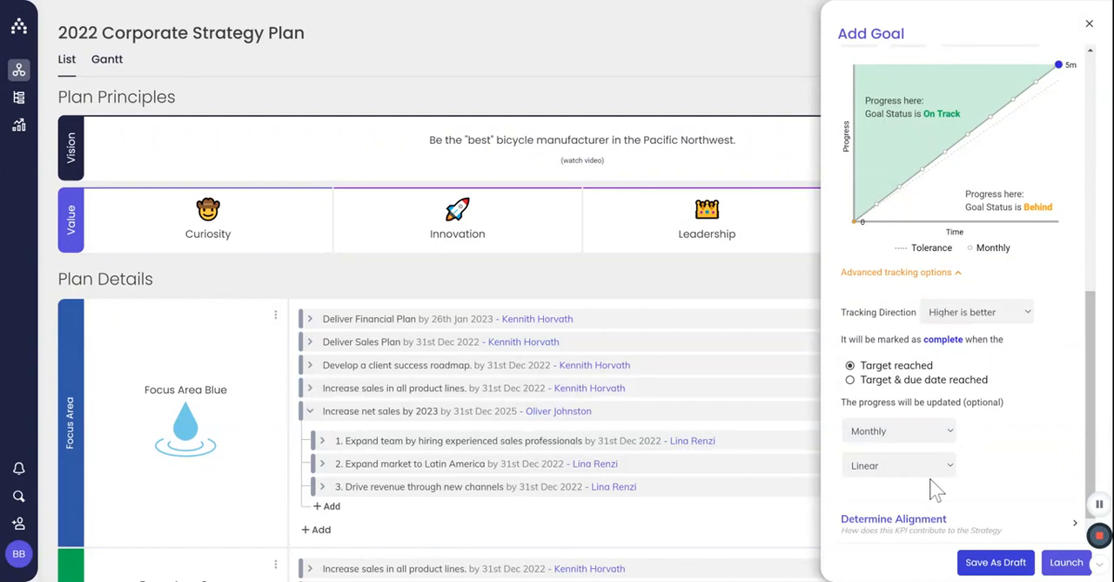
click(898, 465)
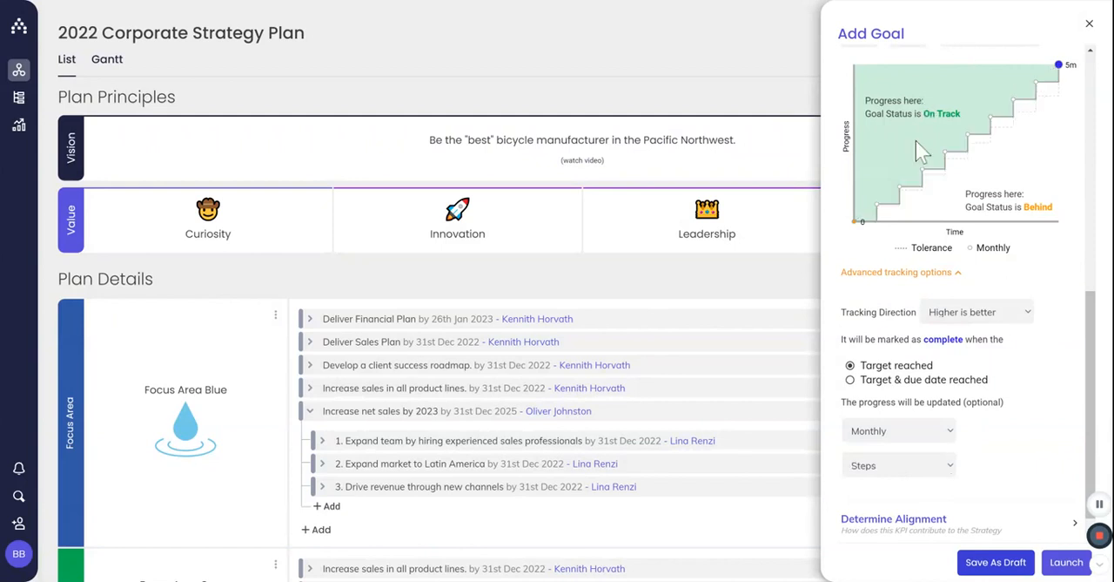
mouse_move(1081, 164)
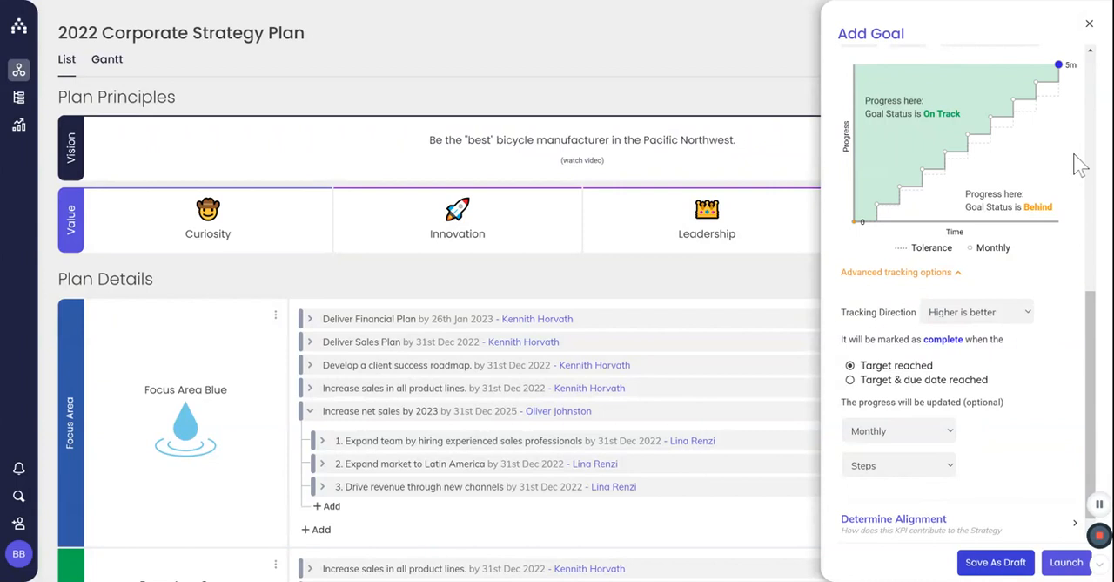
mouse_move(1080, 166)
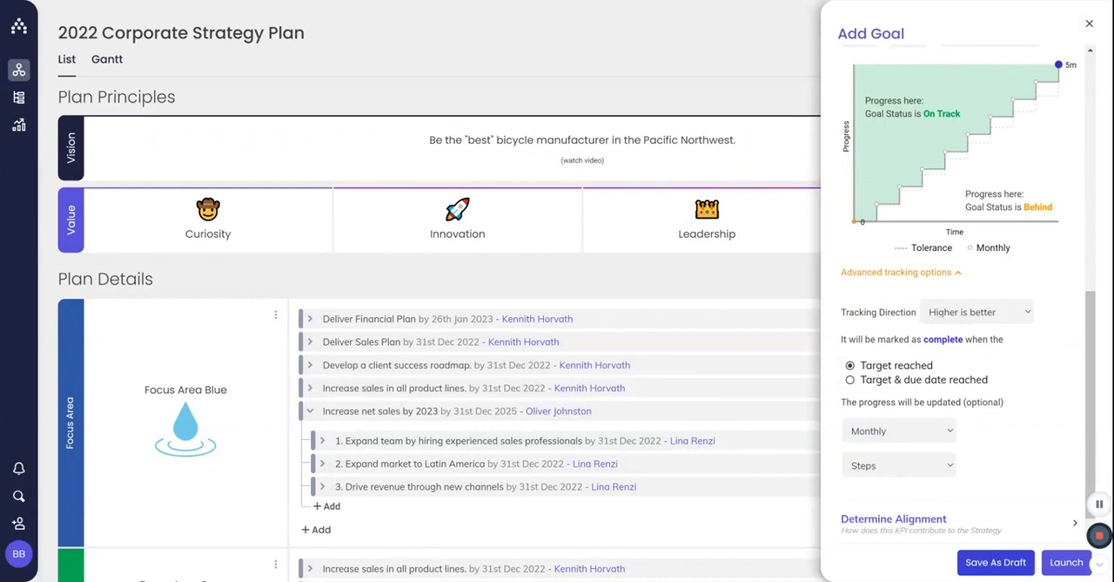
mouse_move(1076, 337)
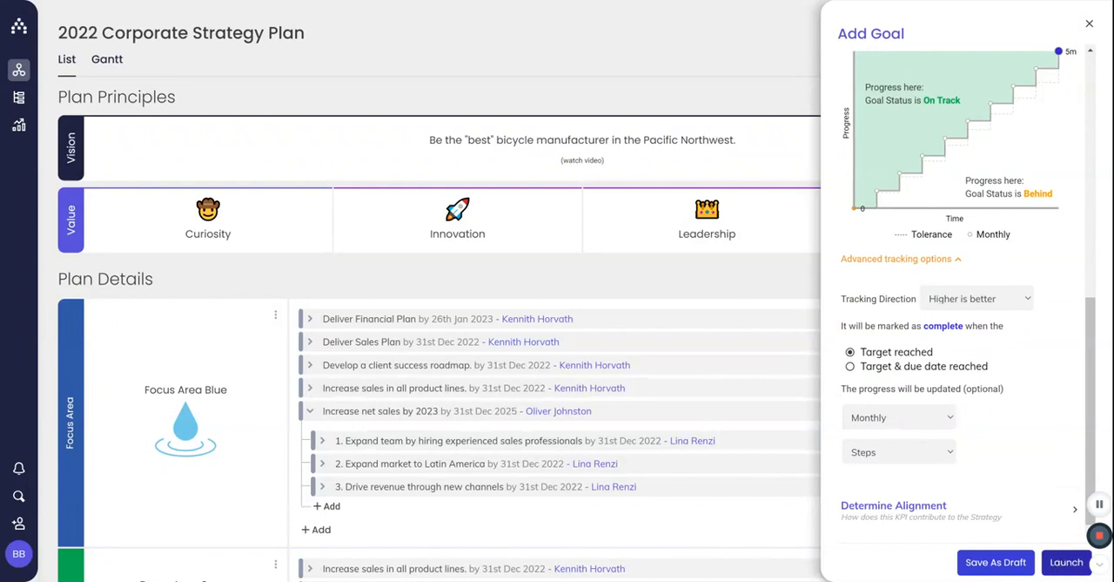
click(1066, 561)
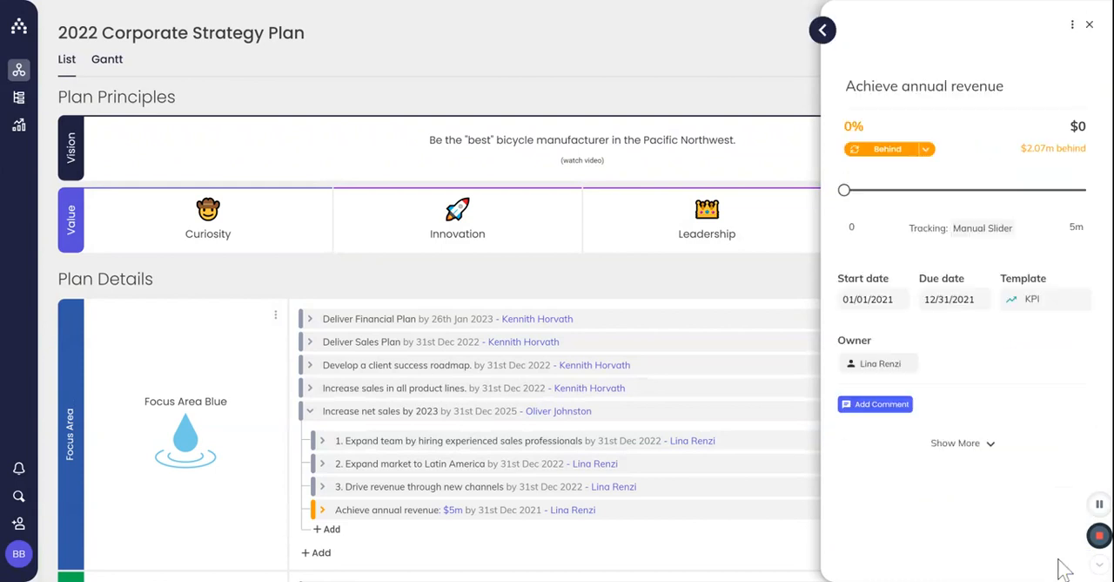
mouse_move(1038, 320)
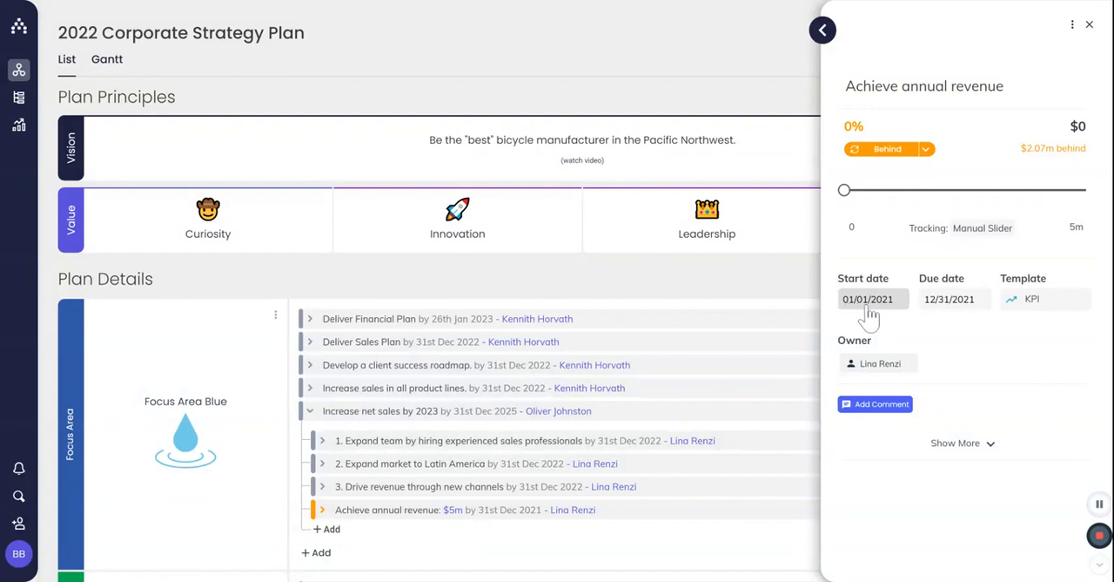
mouse_move(949, 310)
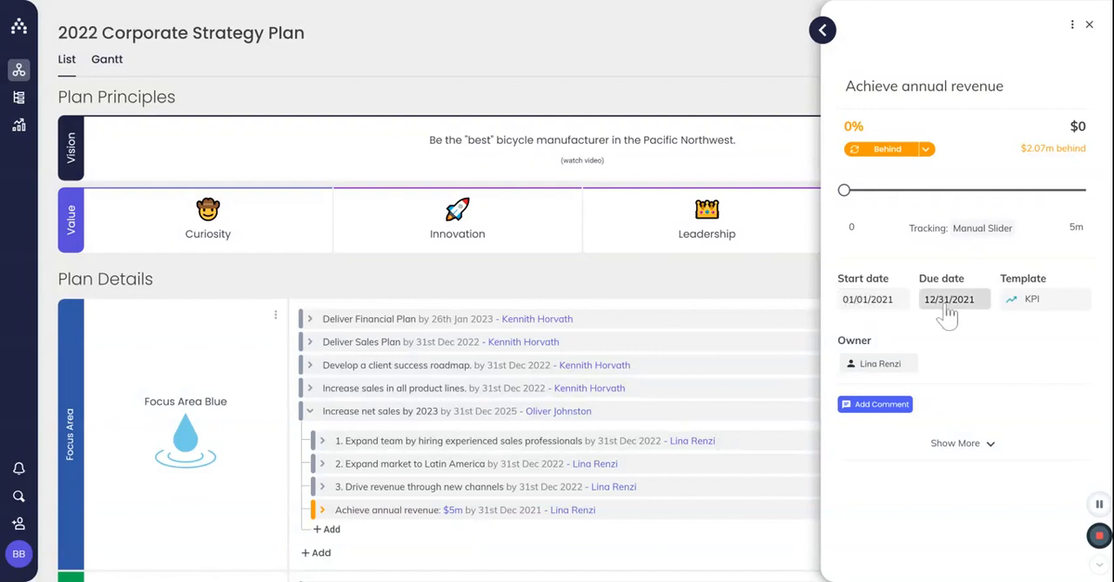
mouse_move(949, 314)
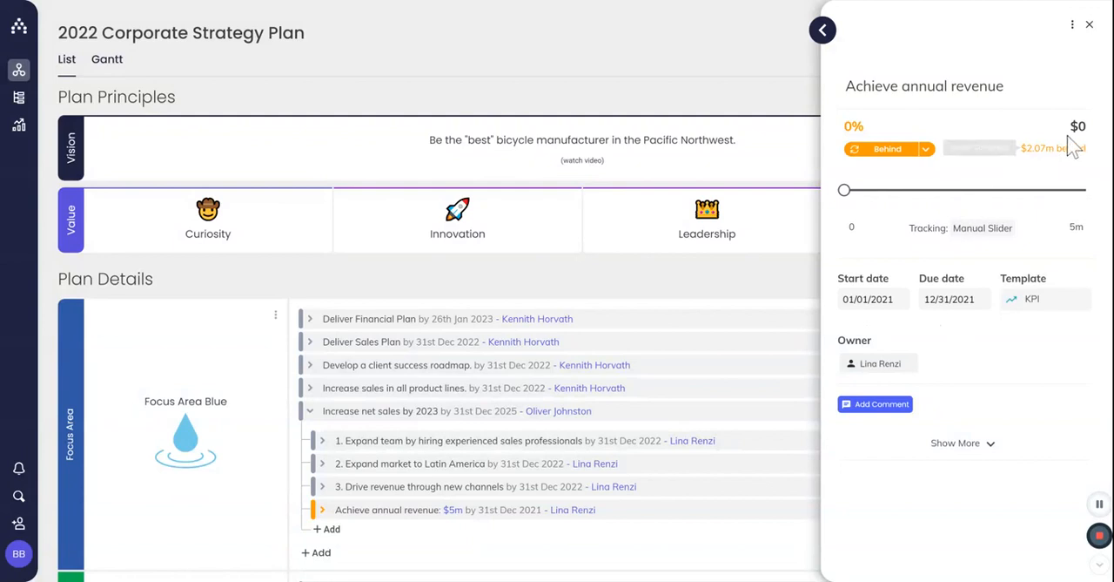
- Record $2.5m current progress on the revenue goal and mark its status On Track
click(1048, 125)
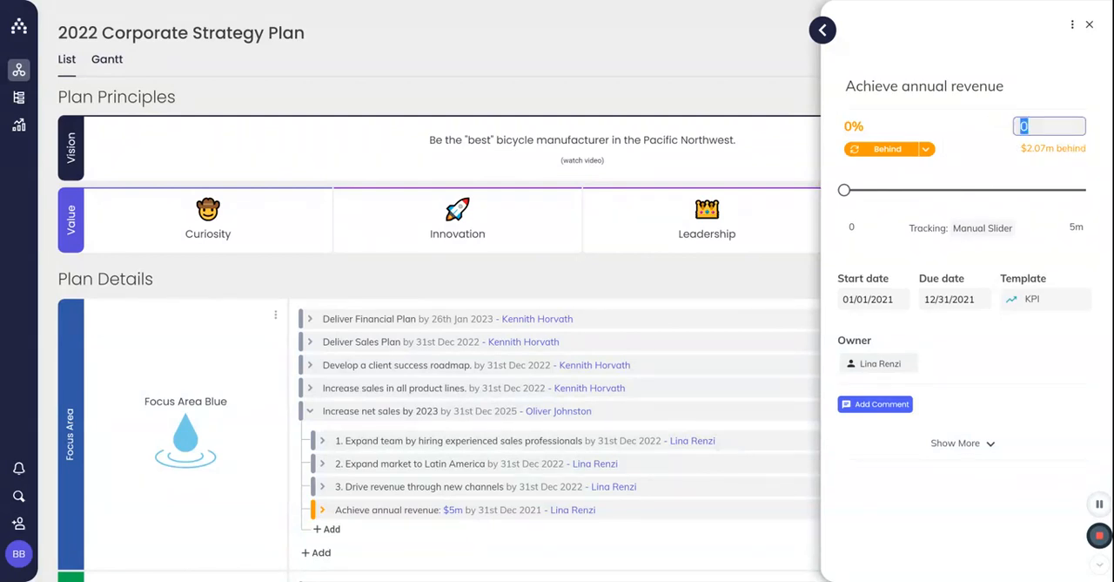
text(25,000)
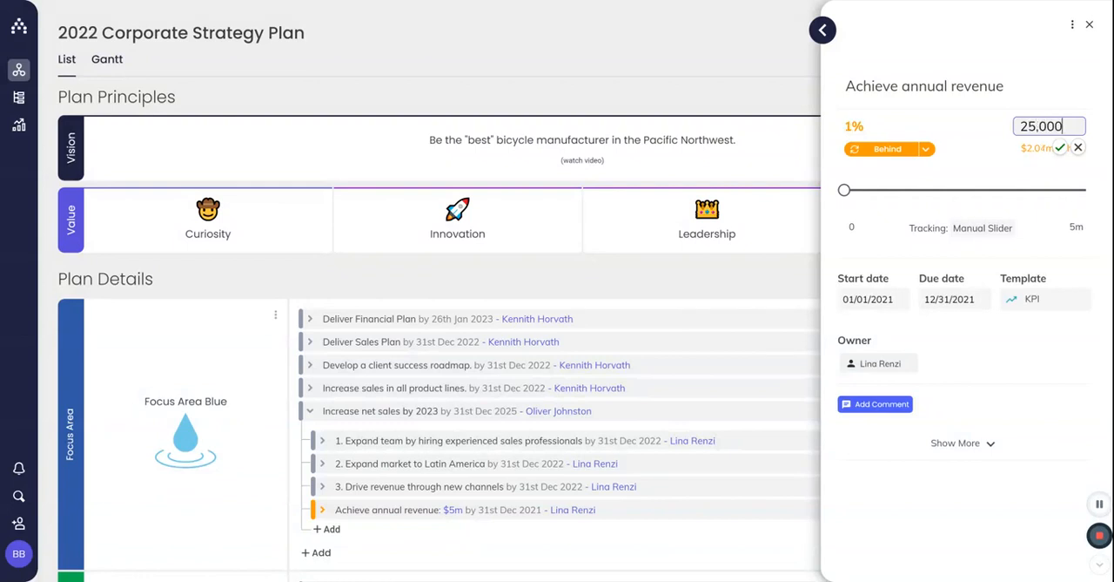
drag(843, 190, 965, 190)
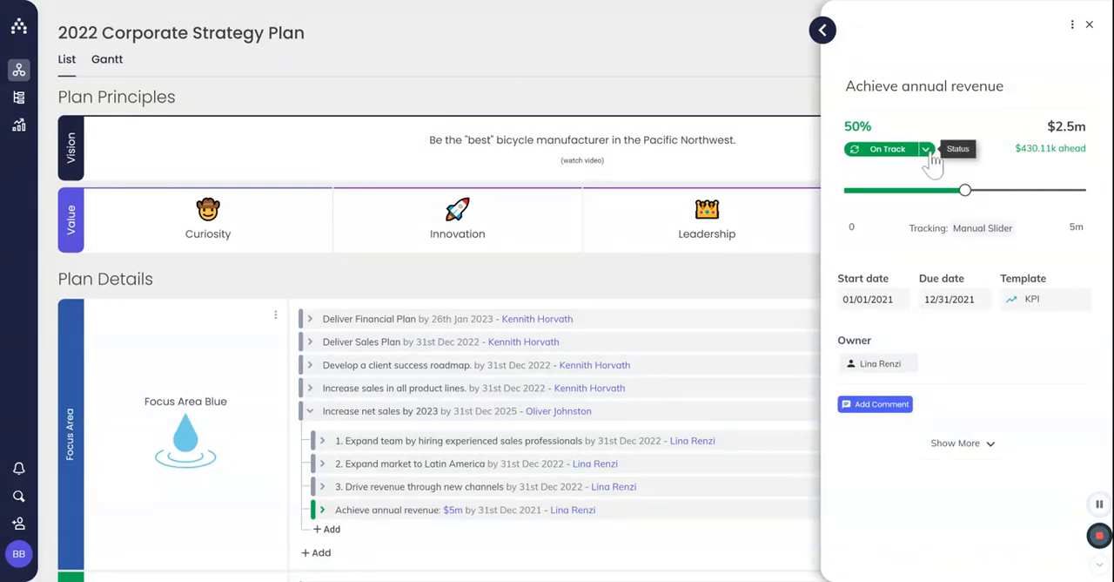
click(926, 148)
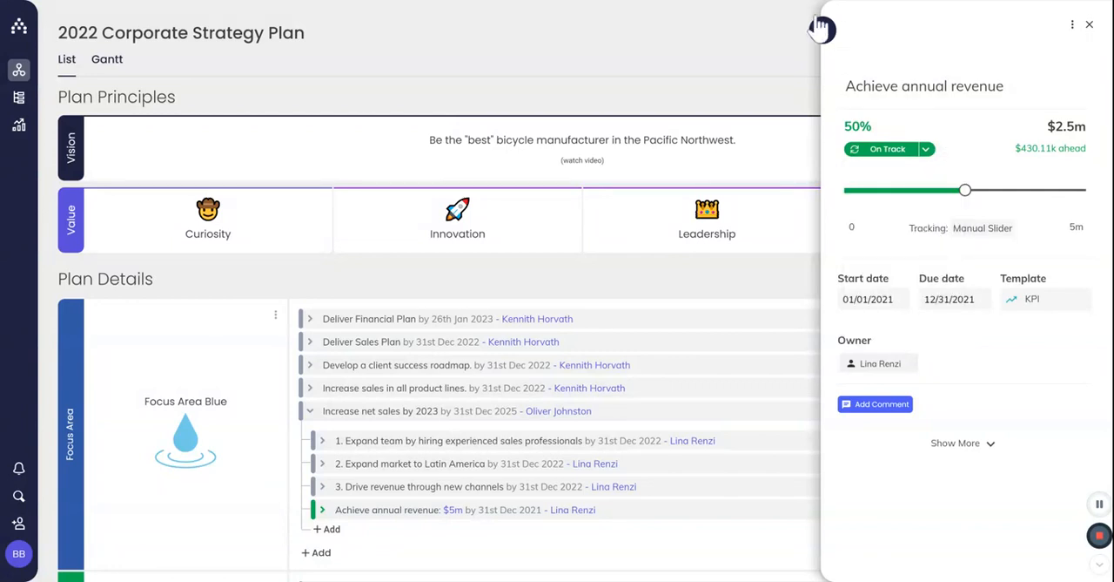
mouse_move(822, 32)
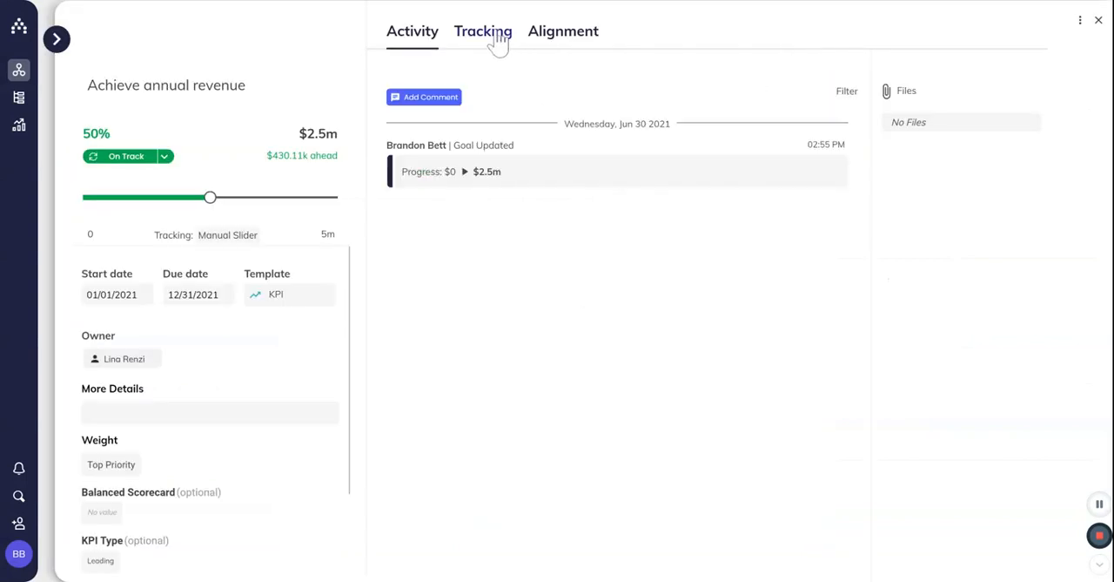
- Show the Tracking chart of the $2.5m progress against the stepped monthly target
click(482, 32)
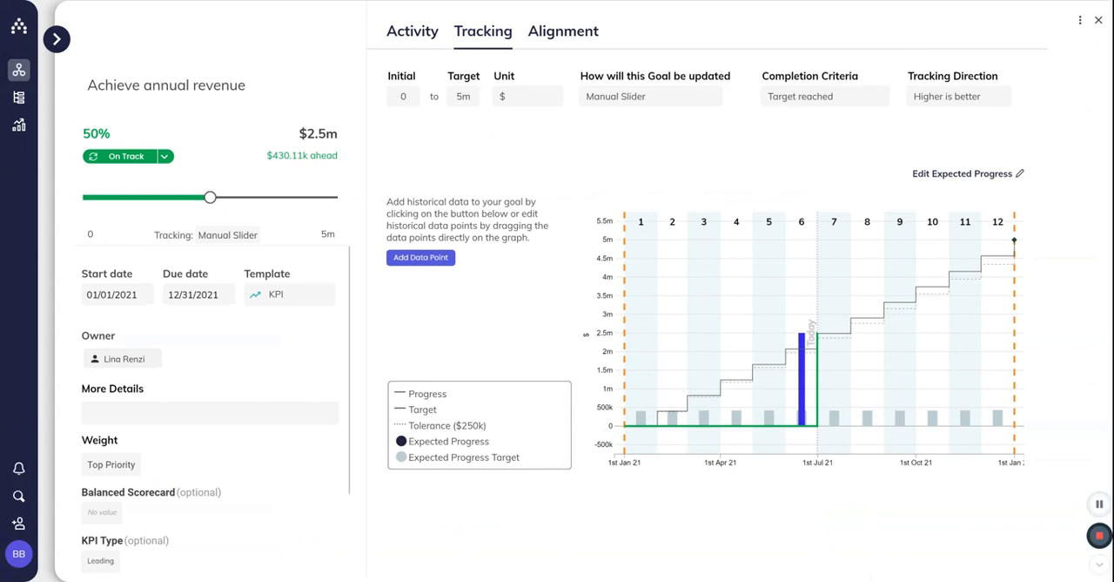
mouse_move(849, 335)
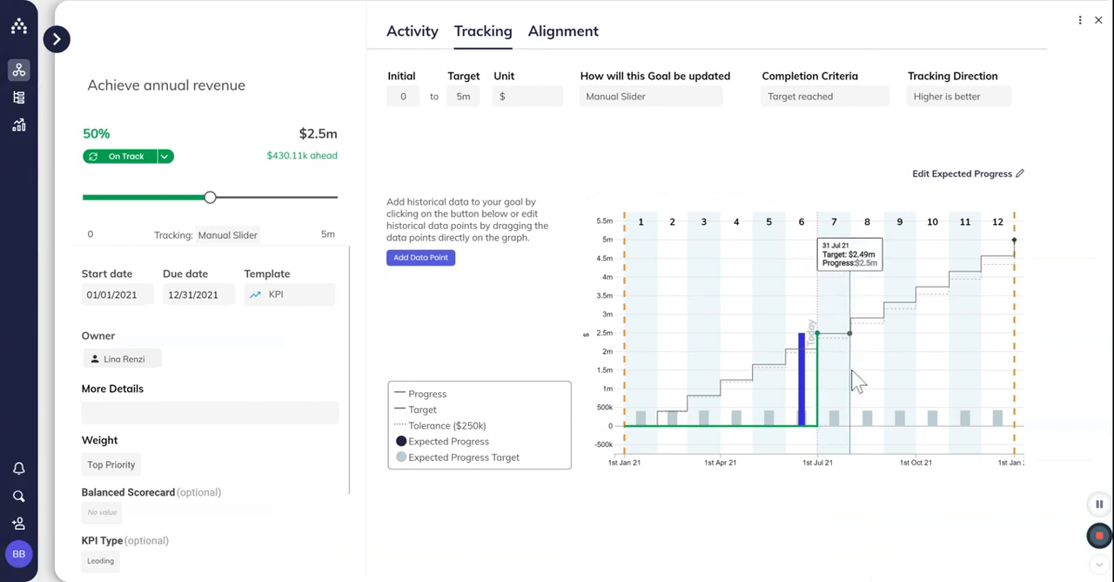
mouse_move(934, 403)
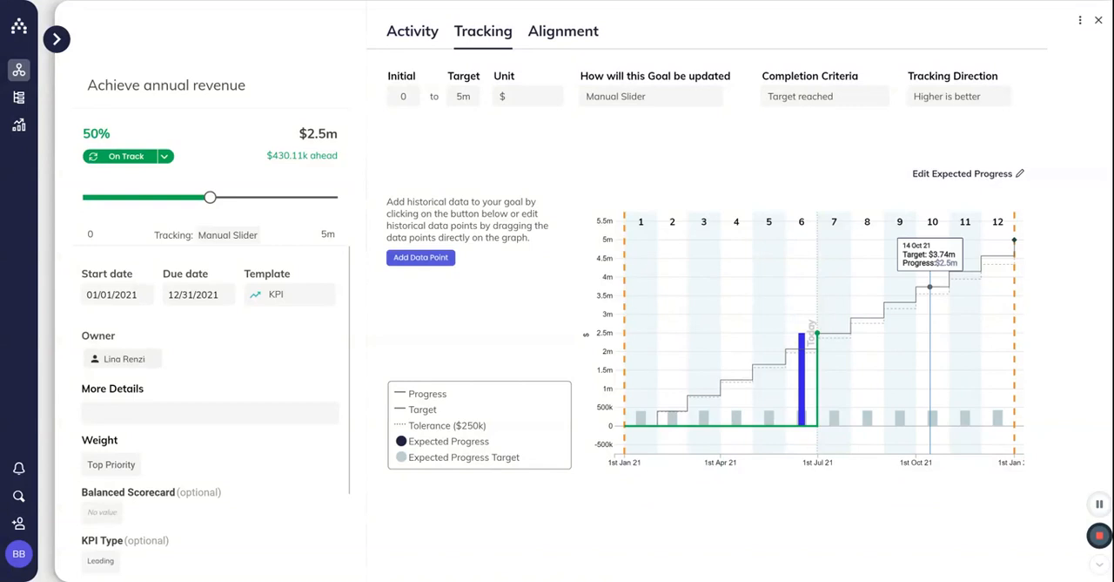
mouse_move(790, 415)
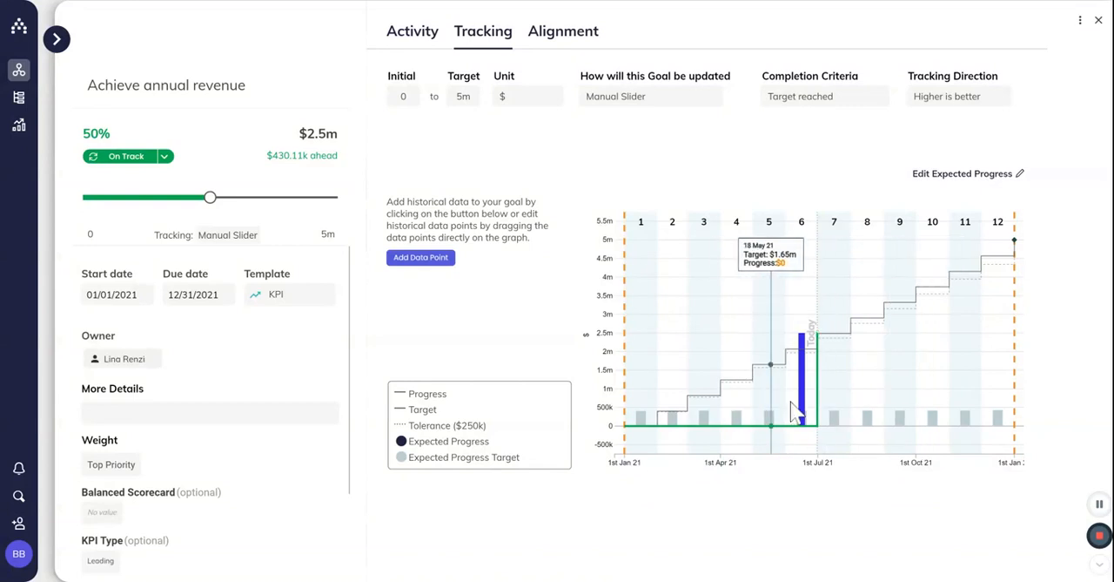
mouse_move(1006, 392)
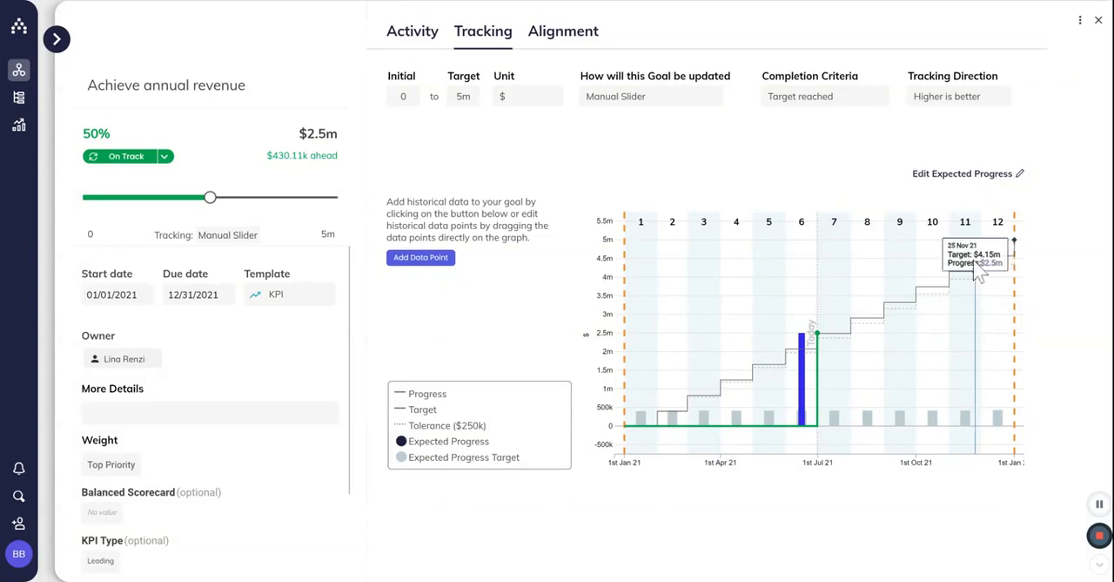
mouse_move(961, 174)
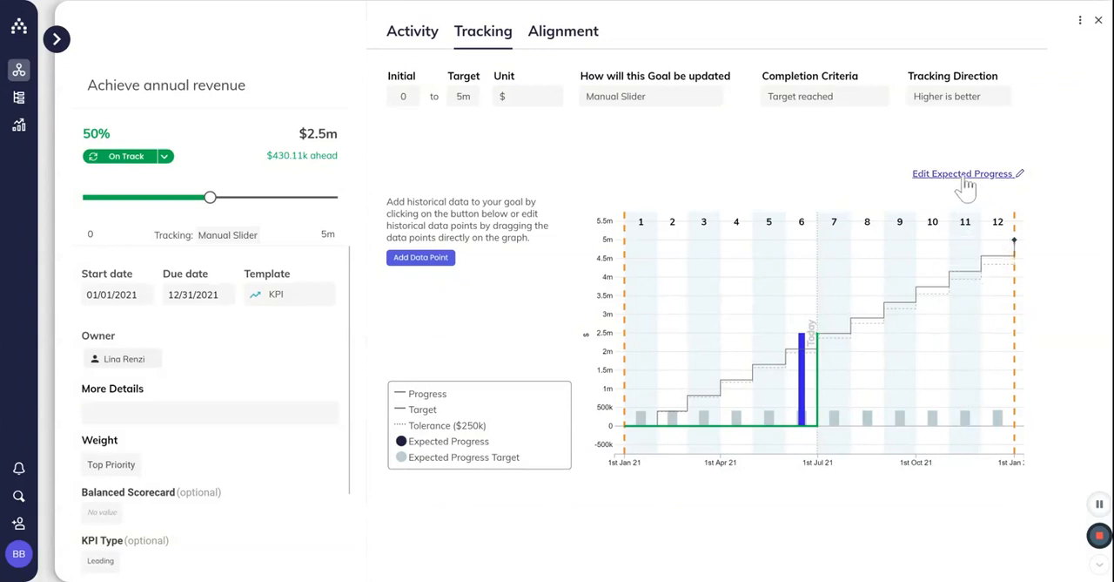
- Open Edit Expected Progress and reveal the monthly table of ~$416.67k steps
click(962, 175)
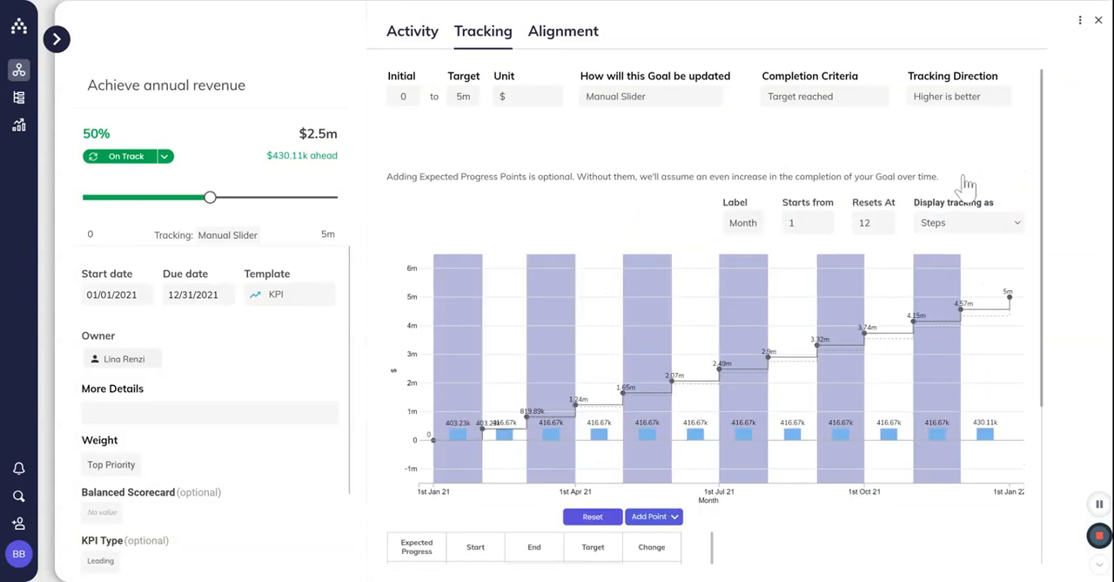
mouse_move(740, 414)
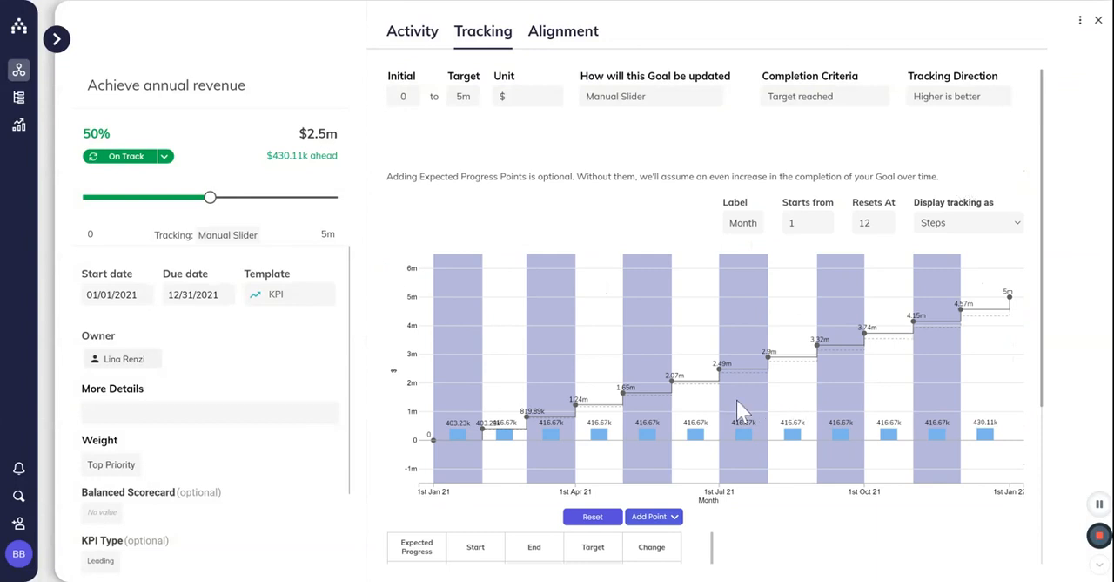
mouse_move(740, 414)
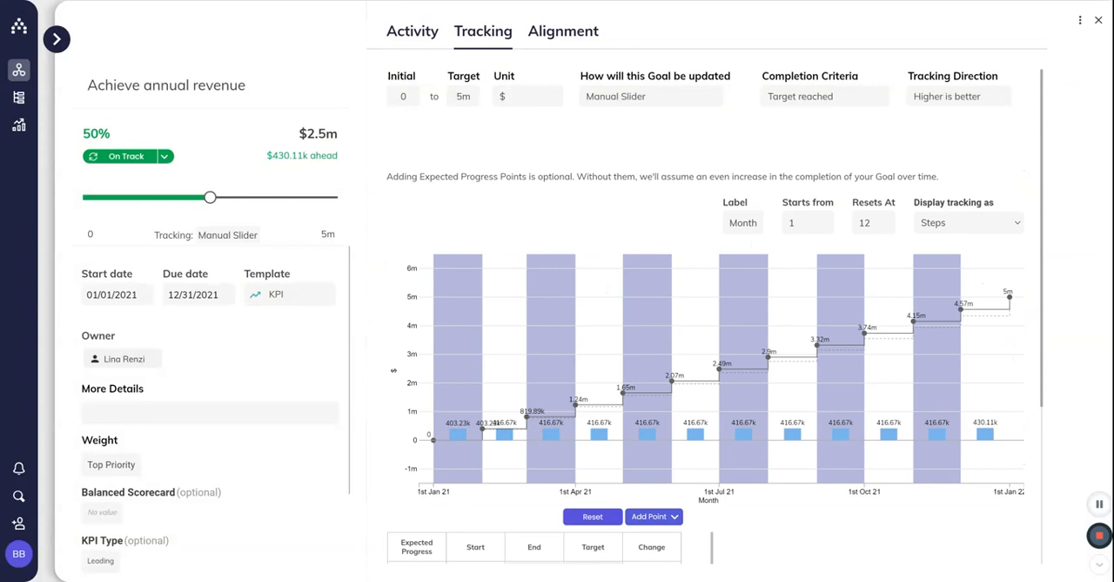
scroll(down, 3)
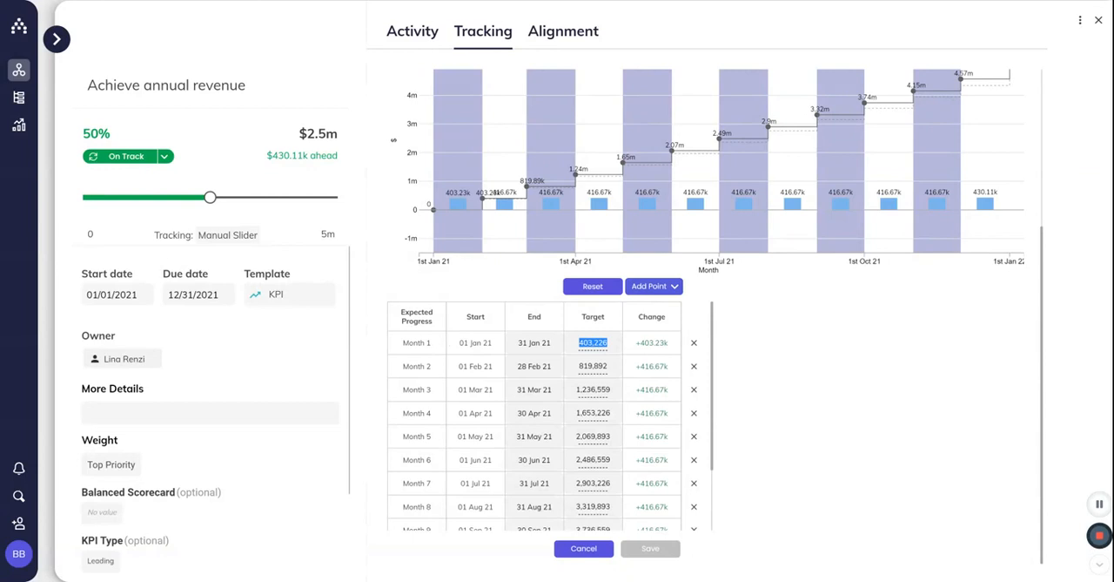
- Change Month 1's expected target to $410k and review the table through Month 12 at $5m
text(41000)
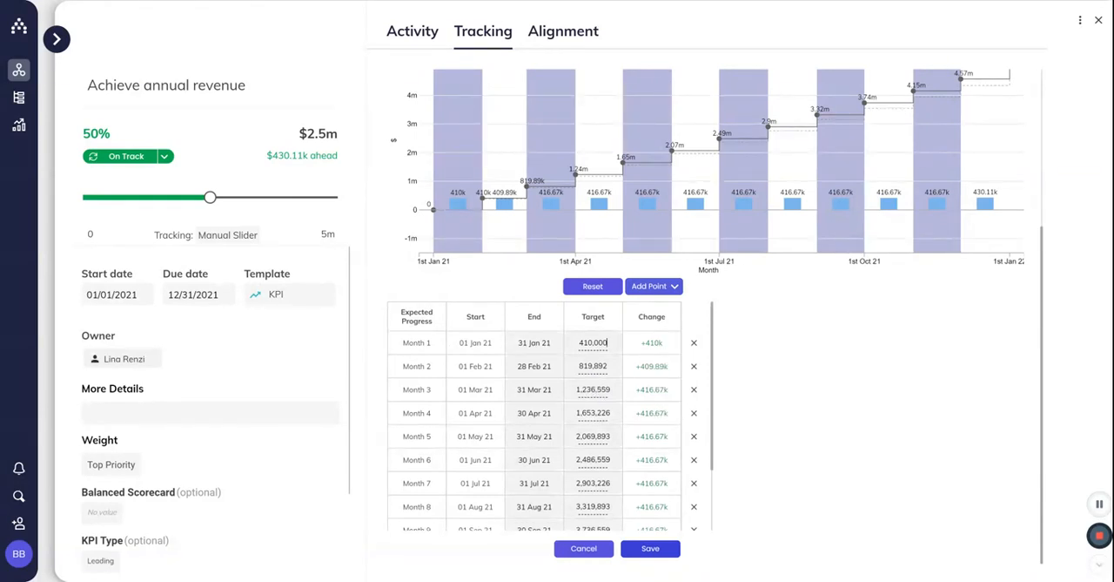
mouse_move(665, 488)
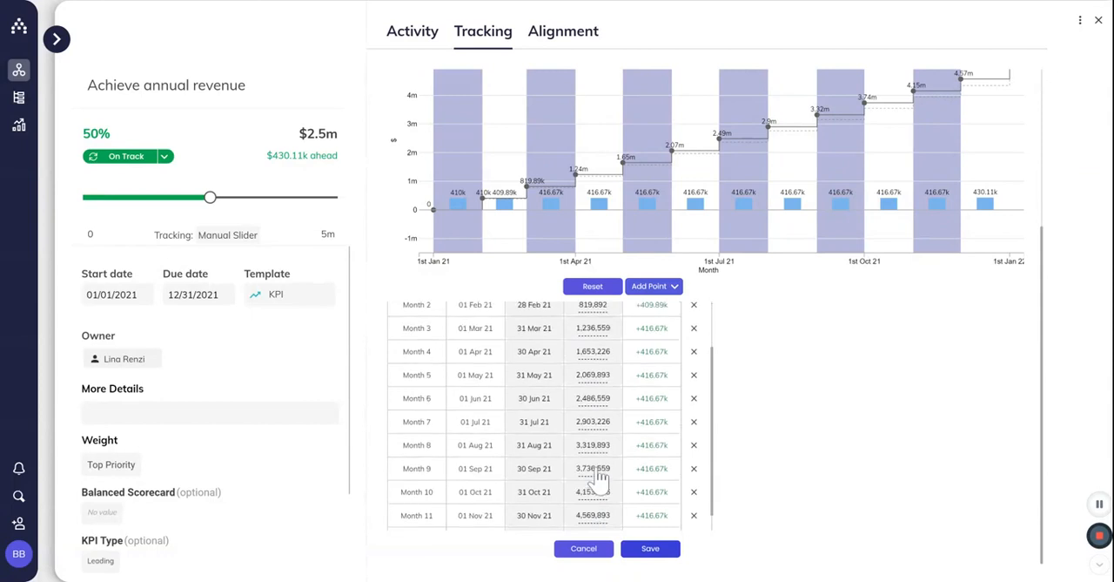
scroll(down, 3)
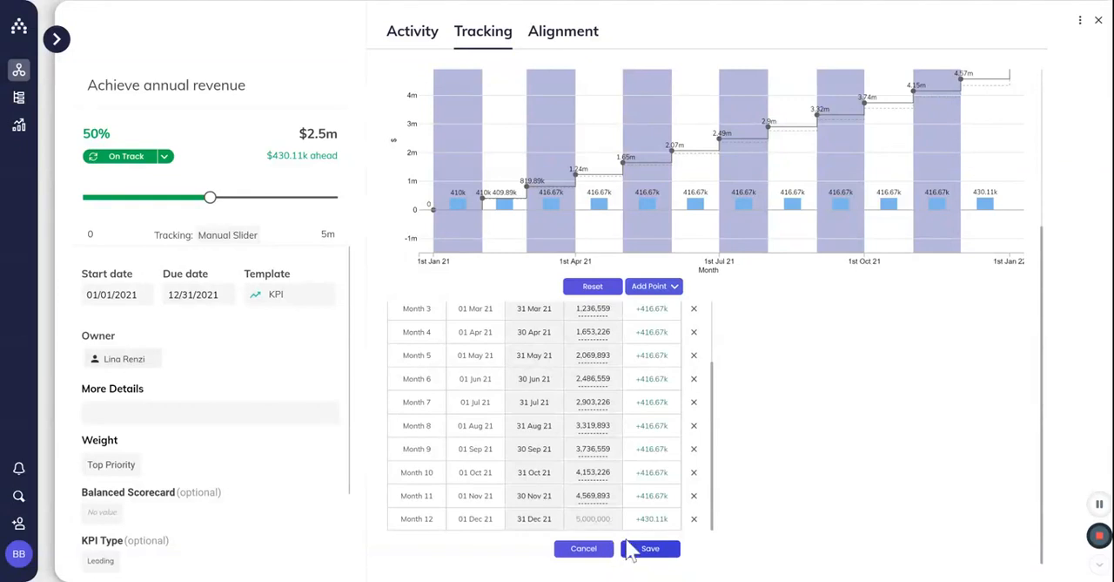
mouse_move(652, 549)
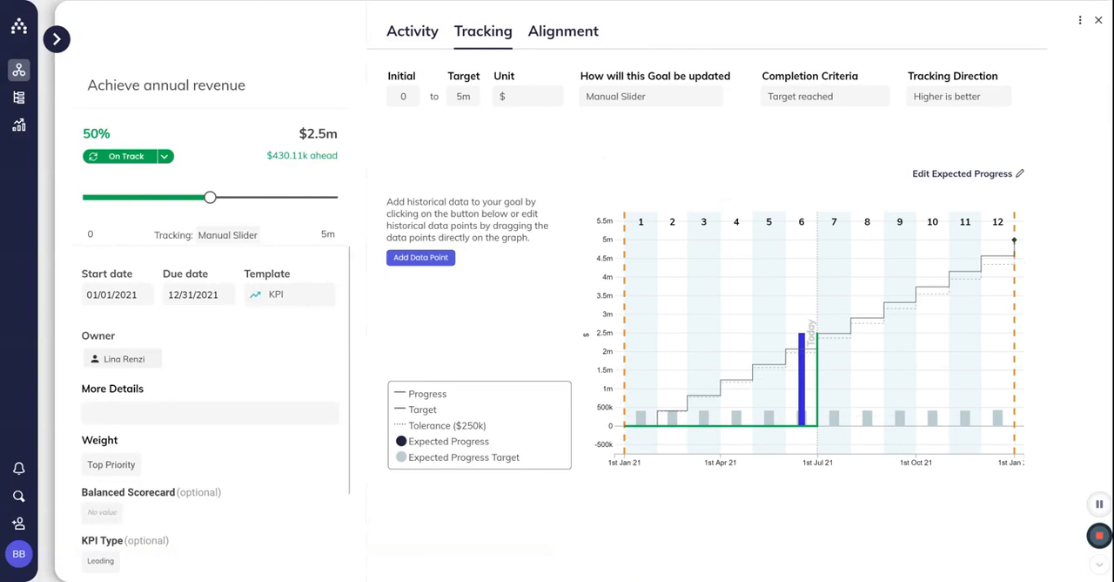
mouse_move(452, 301)
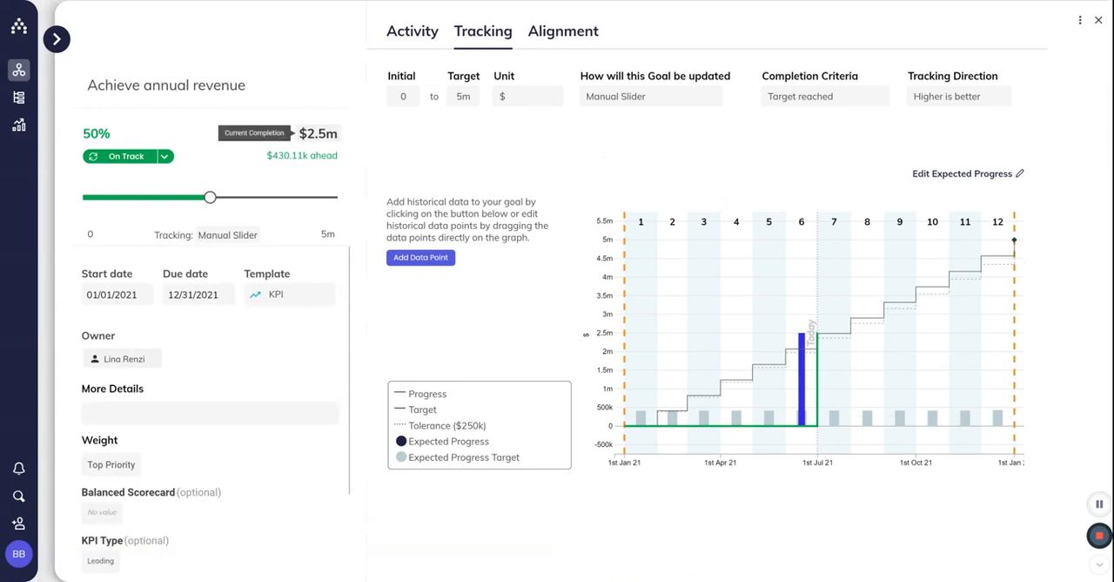
- Open the goal's $2,500,000 current completion value for editing
click(302, 132)
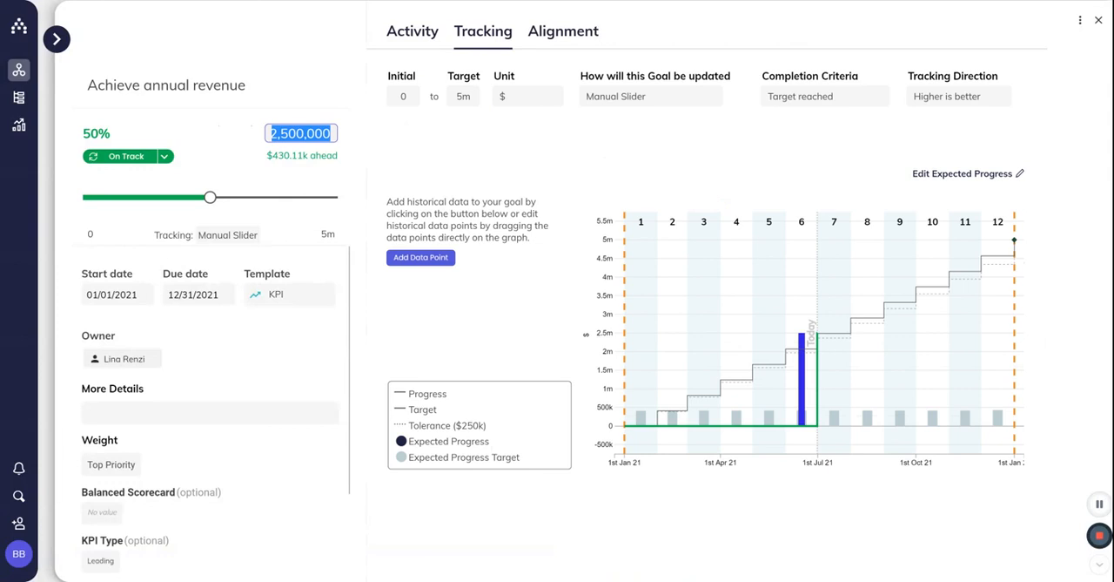
mouse_move(287, 216)
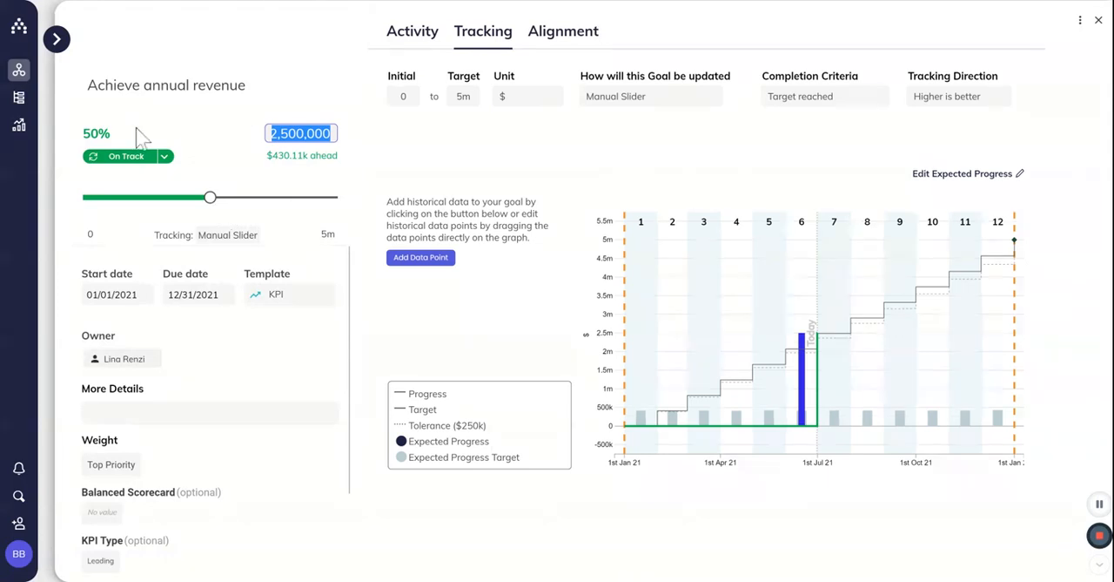
mouse_move(18, 98)
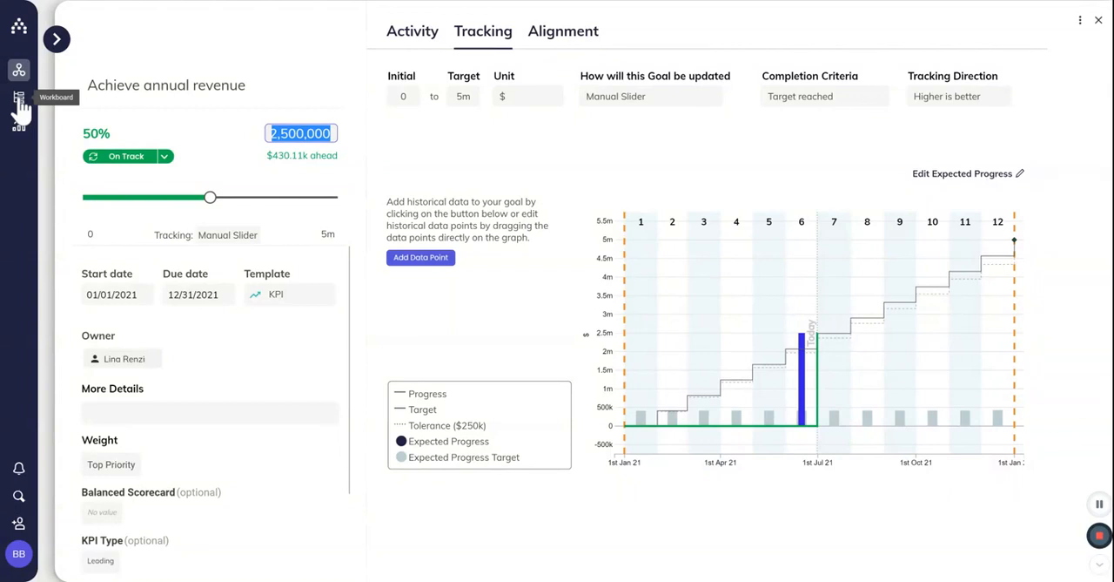
mouse_move(25, 108)
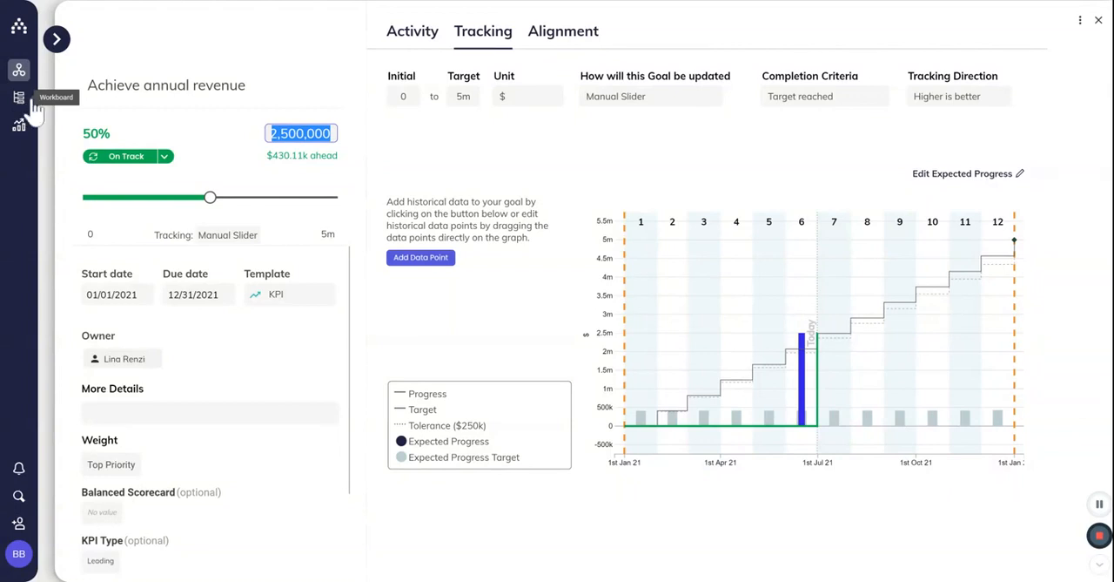
mouse_move(20, 98)
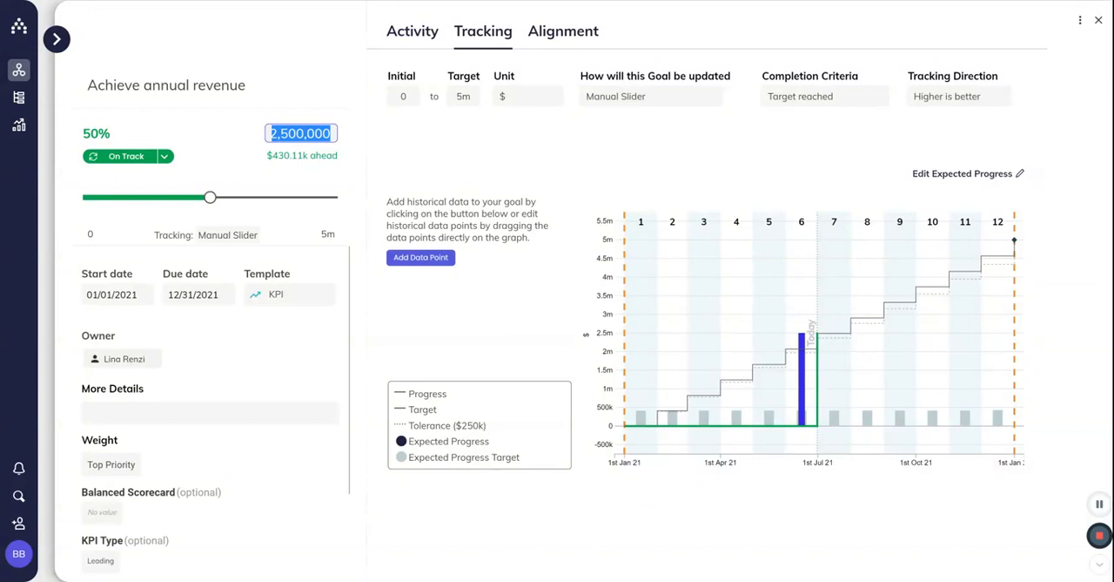